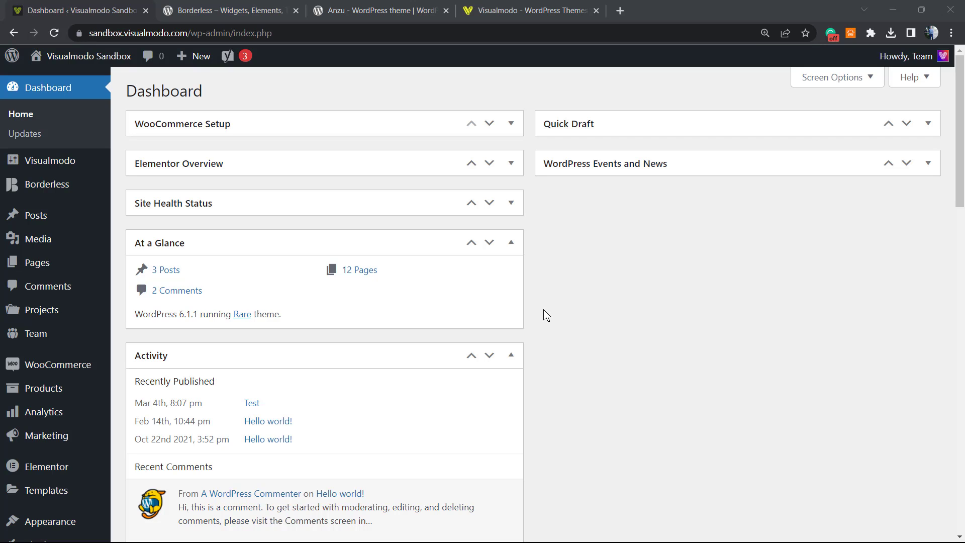
mouse_move(579, 327)
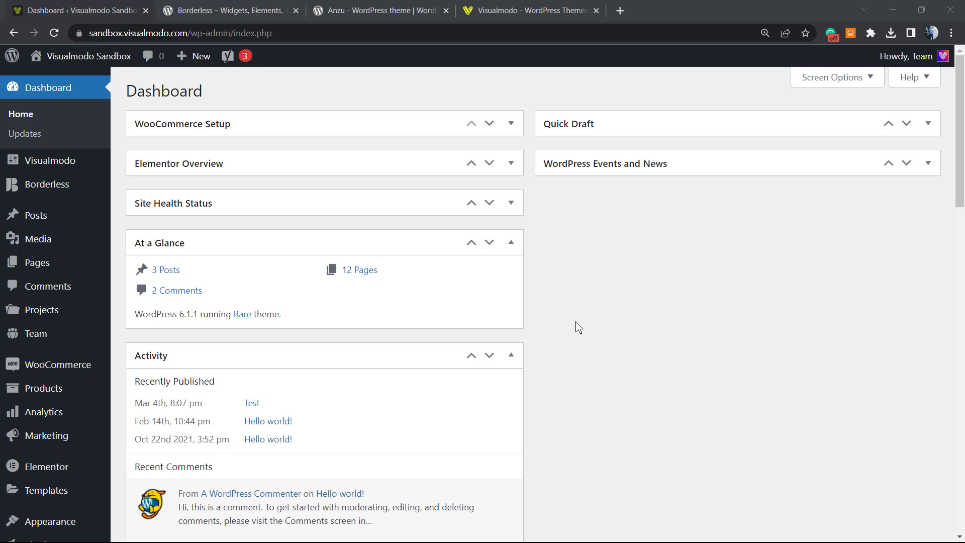
mouse_move(626, 254)
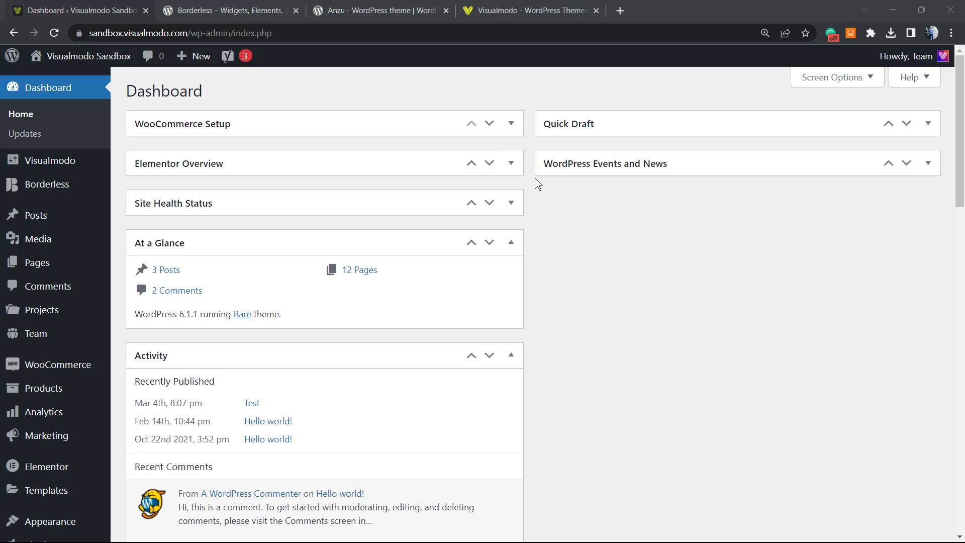
mouse_move(405, 220)
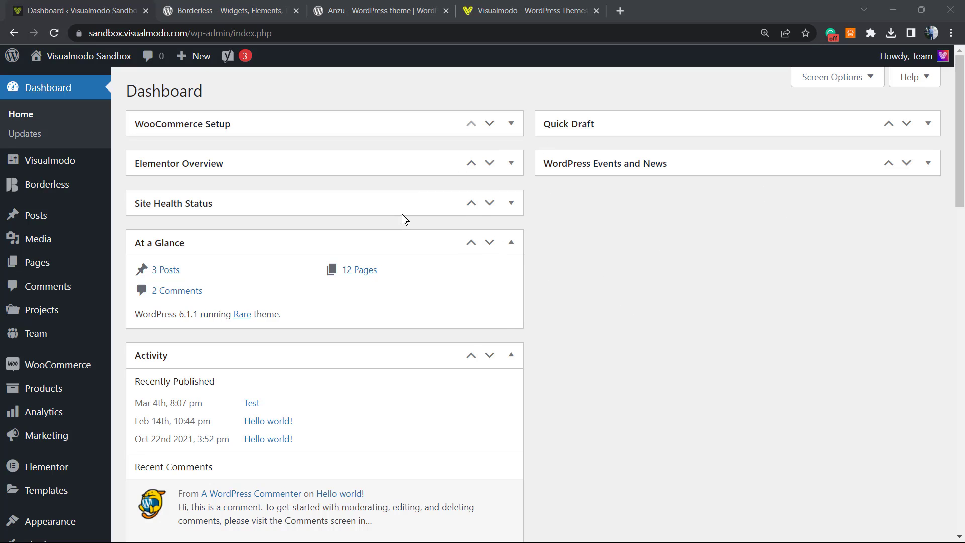
mouse_move(356, 238)
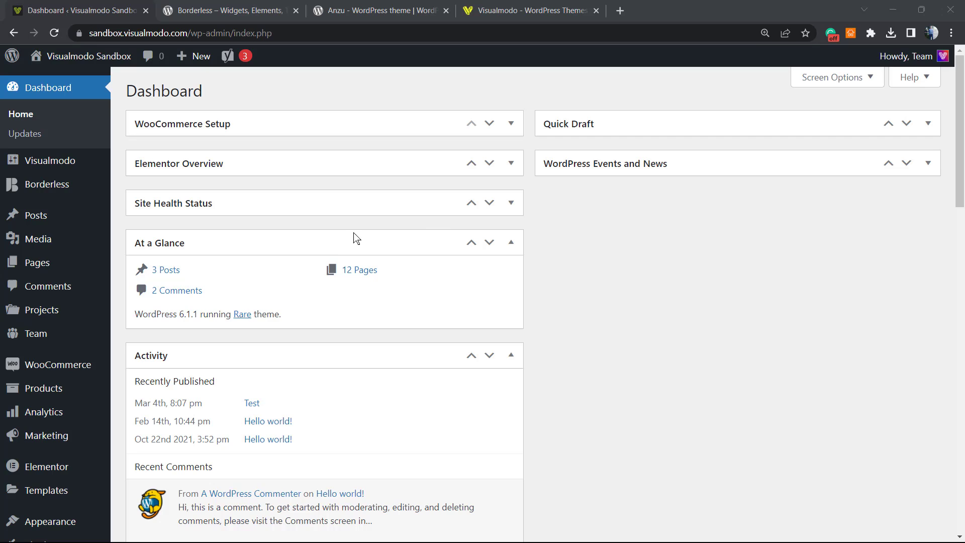
mouse_move(370, 357)
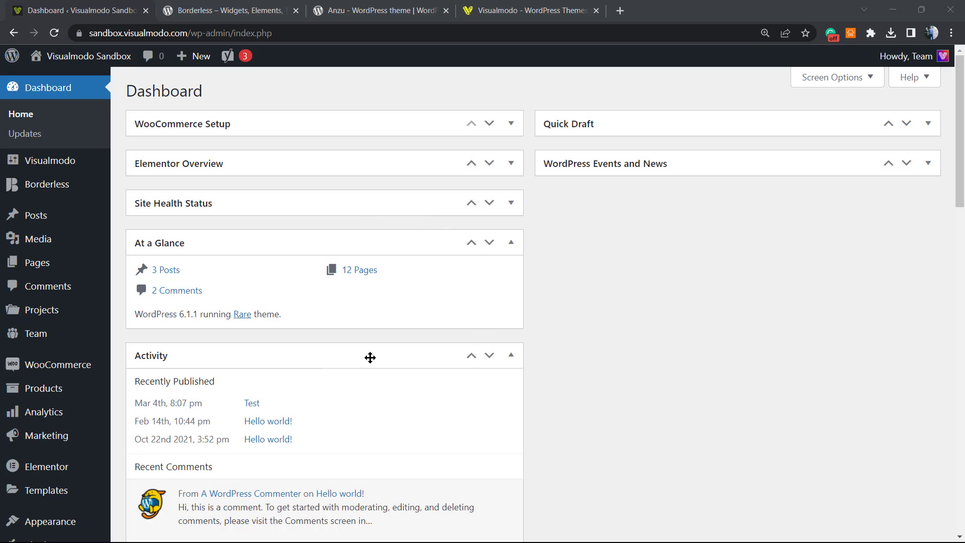
mouse_move(390, 280)
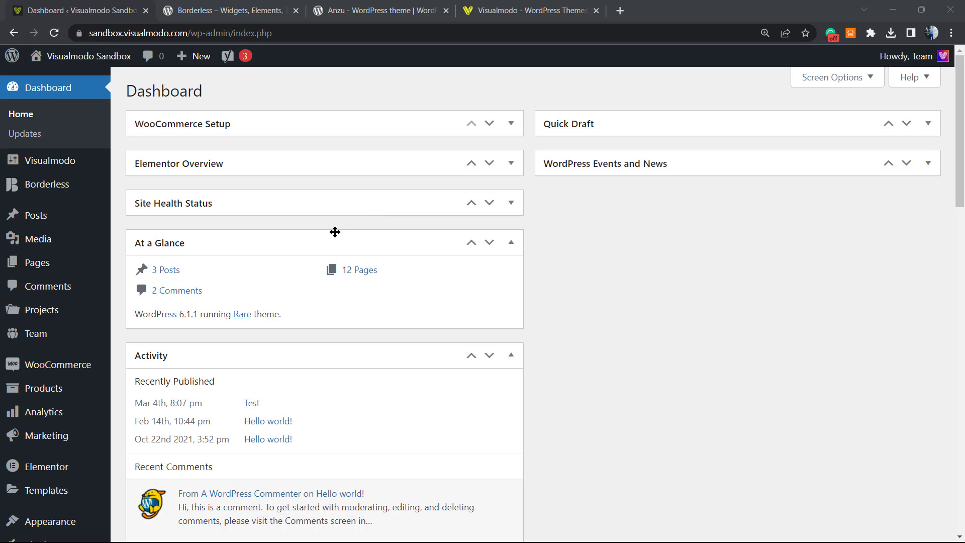
mouse_move(312, 222)
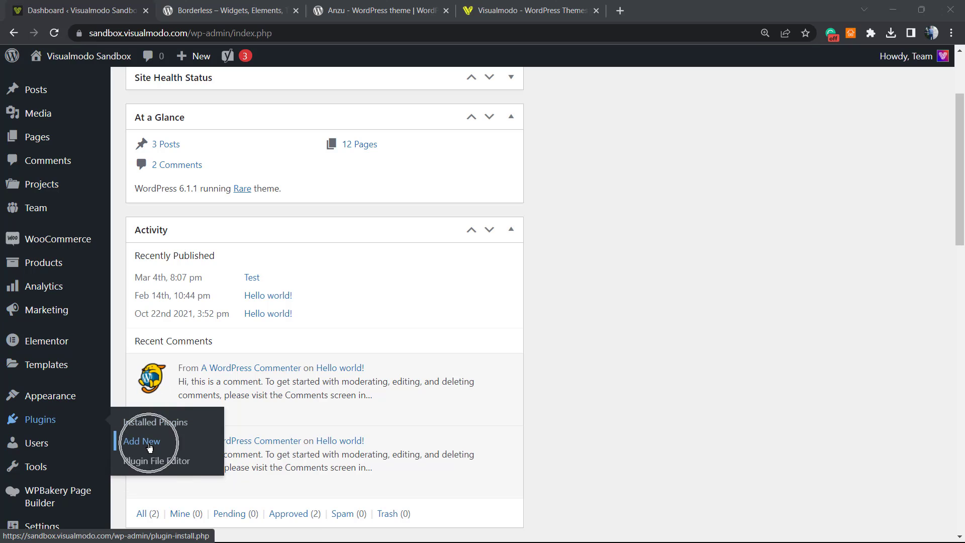
Search the plugin directory for 'WP Image Zoom' and install it
left_click(142, 441)
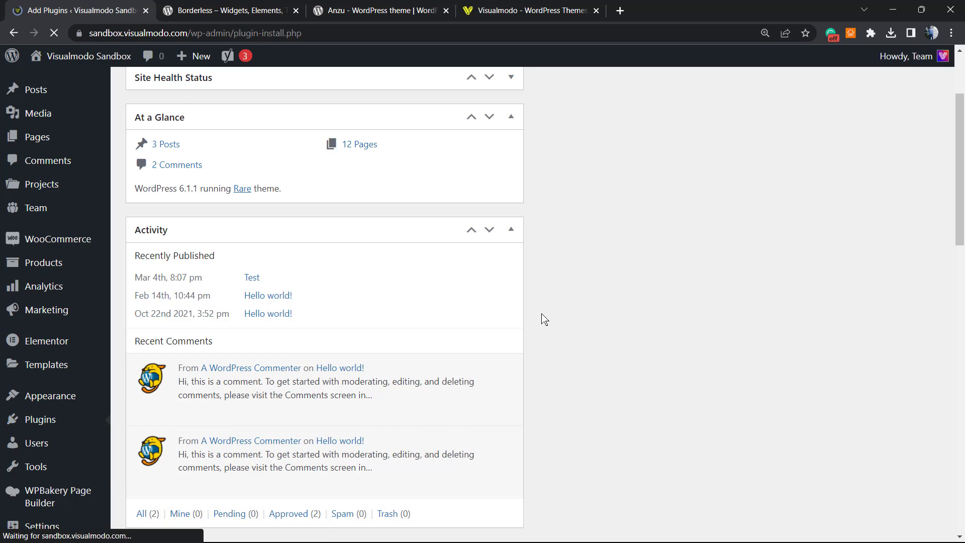
left_click(40, 419)
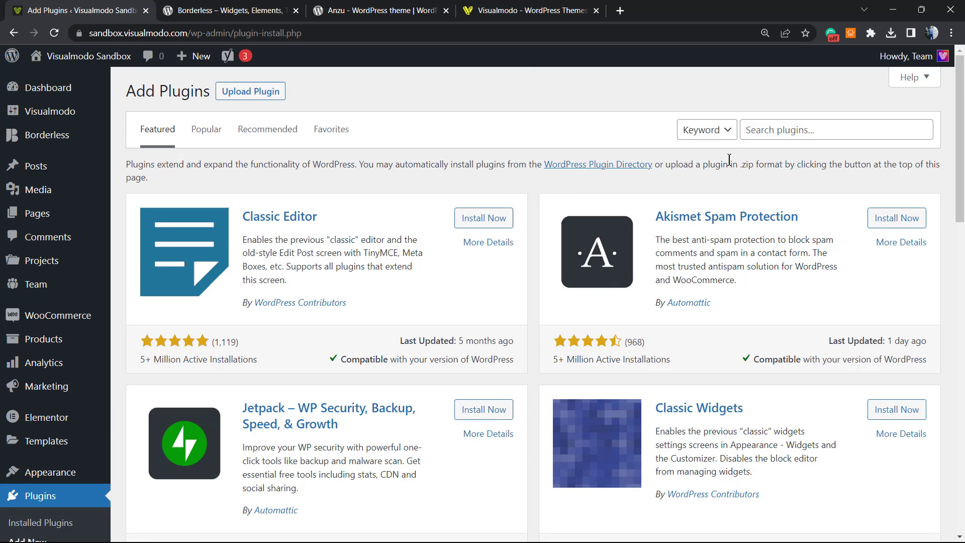
type("WP Image Zoom")
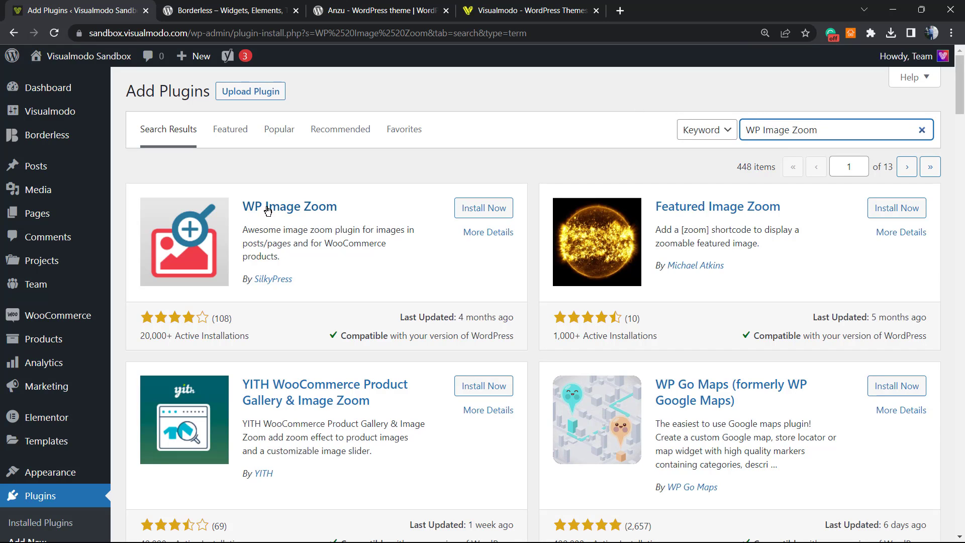
left_click(483, 207)
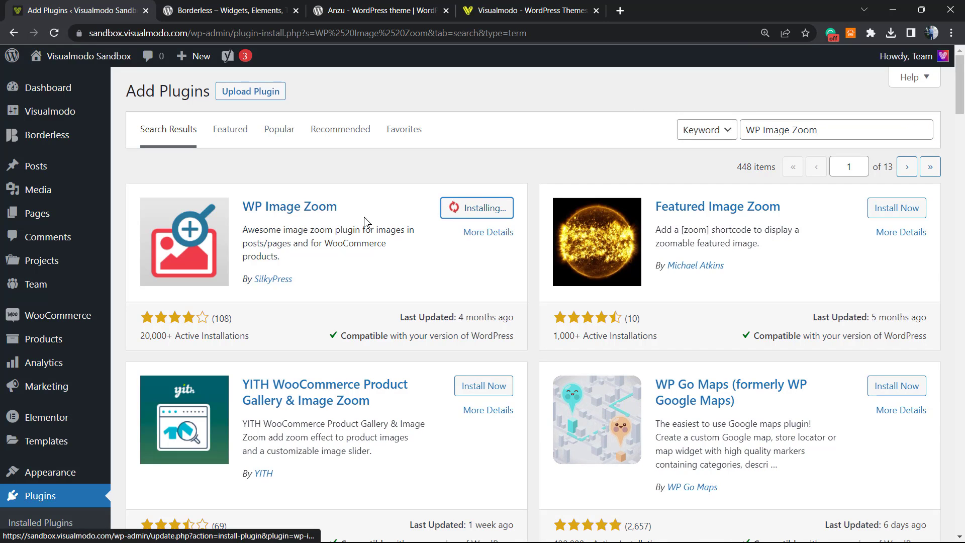
double_click(272, 279)
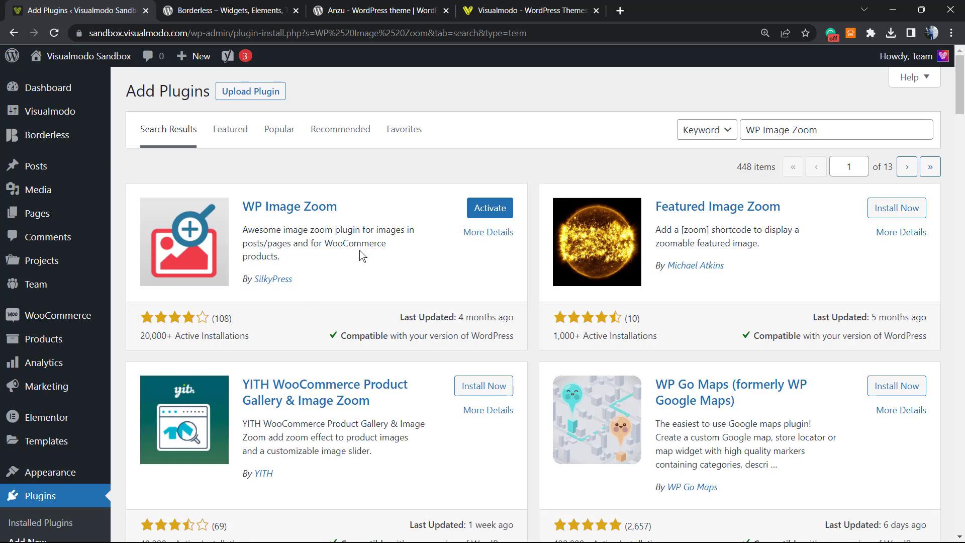
Activate the newly installed WP Image Zoom plugin
left_click(489, 207)
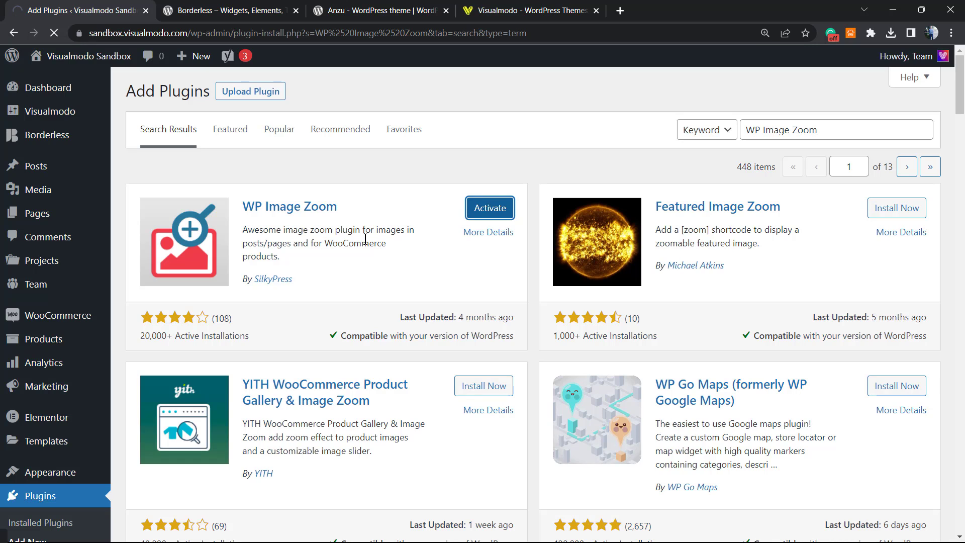
mouse_move(324, 223)
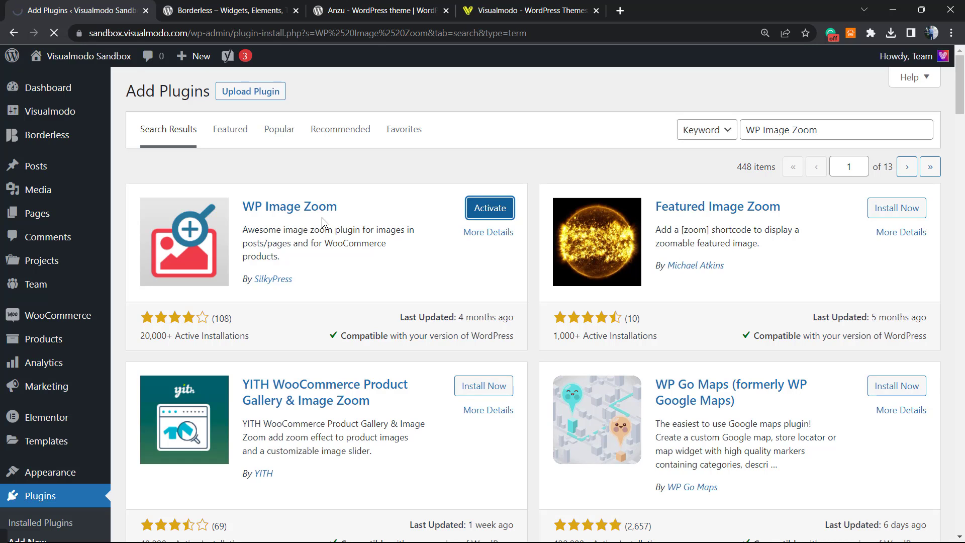
left_click(489, 207)
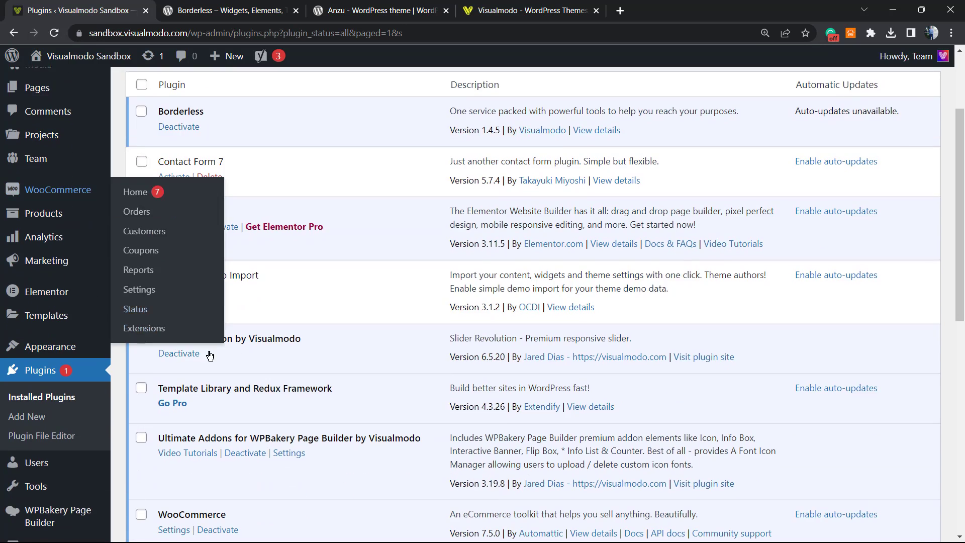
Scroll the Installed Plugins list to confirm WP Image Zoom is active
scroll("down", 3)
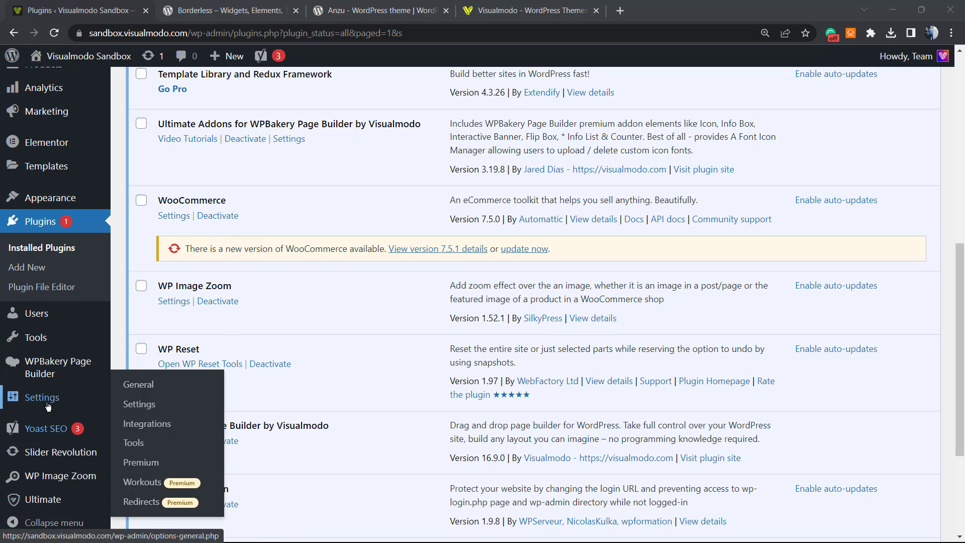
mouse_move(59, 475)
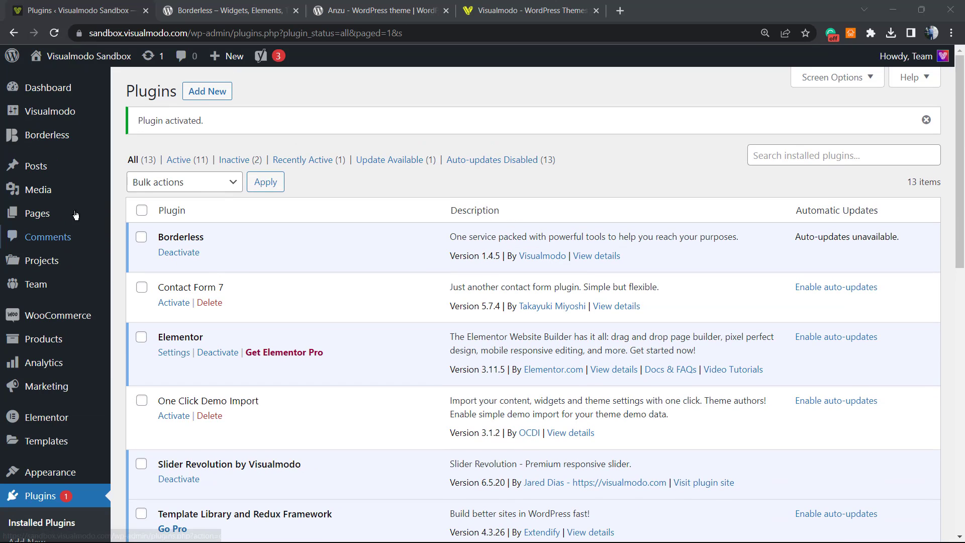
mouse_move(35, 166)
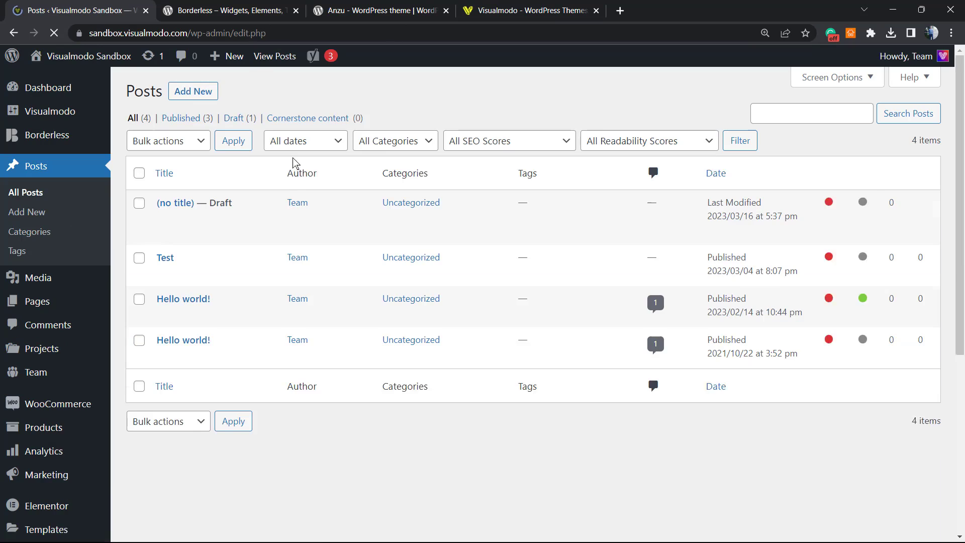
mouse_move(183, 290)
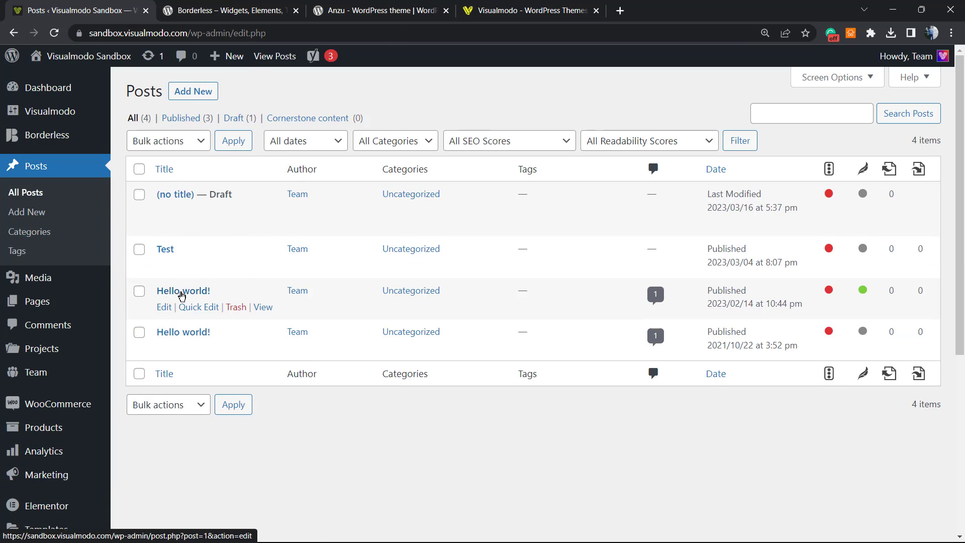
Edit the Hello world! post and inspect its photo's 'with Zoom' block style
left_click(183, 290)
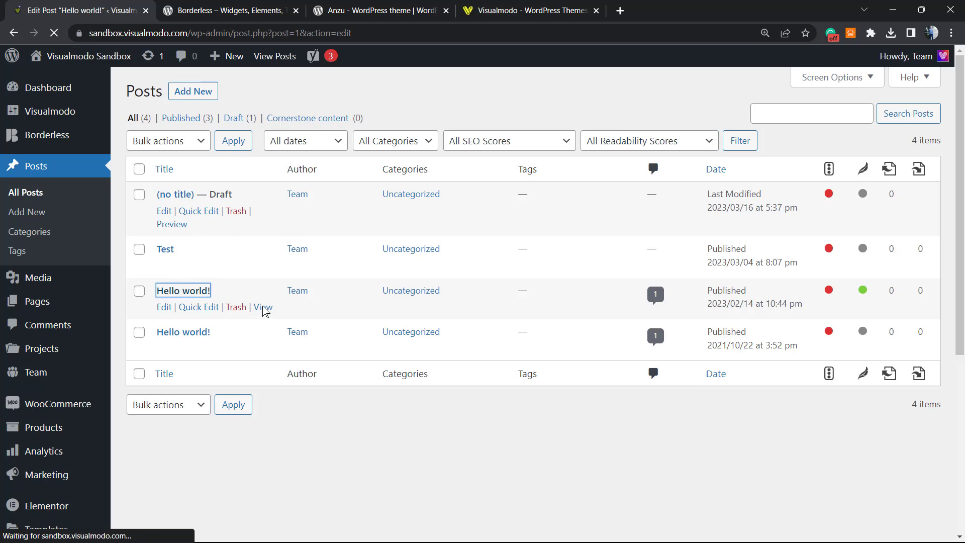
left_click(163, 306)
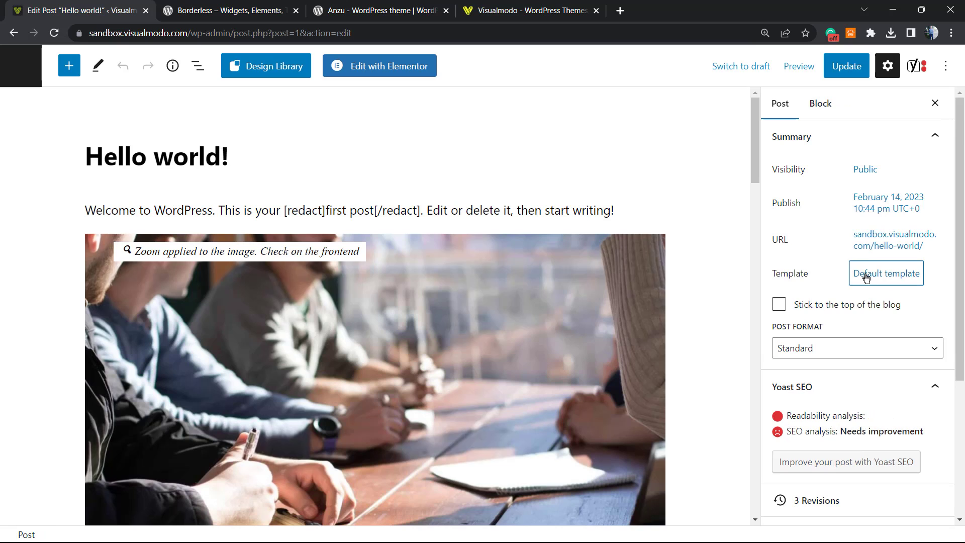
left_click(893, 241)
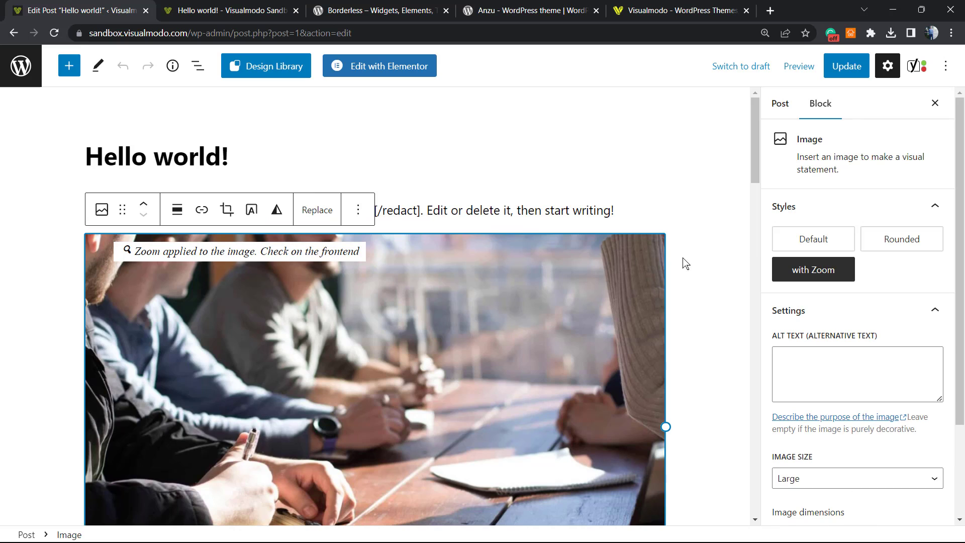
mouse_move(760, 263)
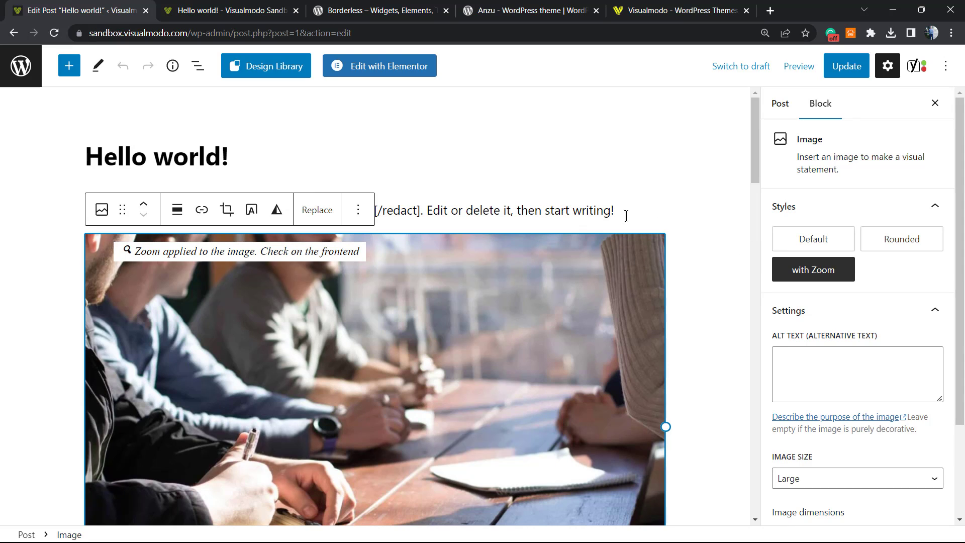
mouse_move(766, 253)
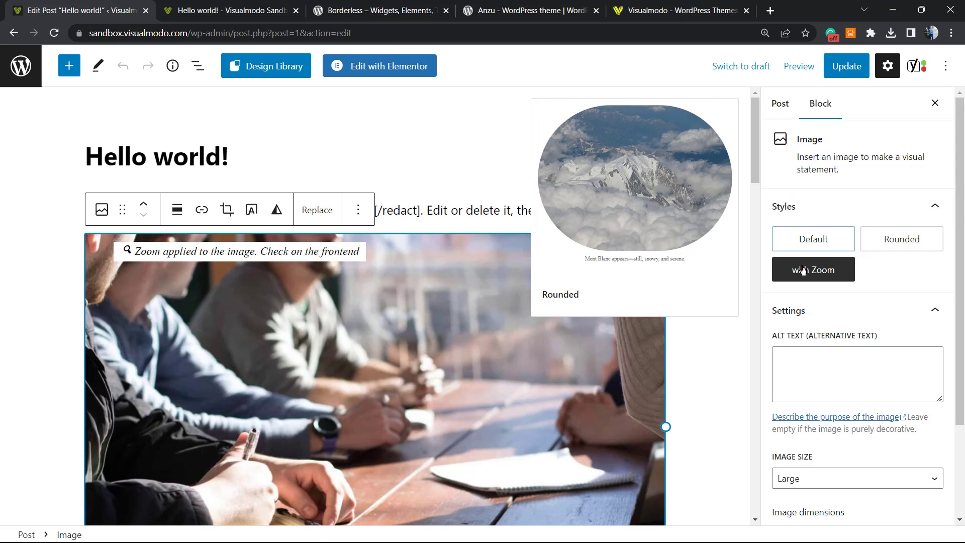
left_click(812, 270)
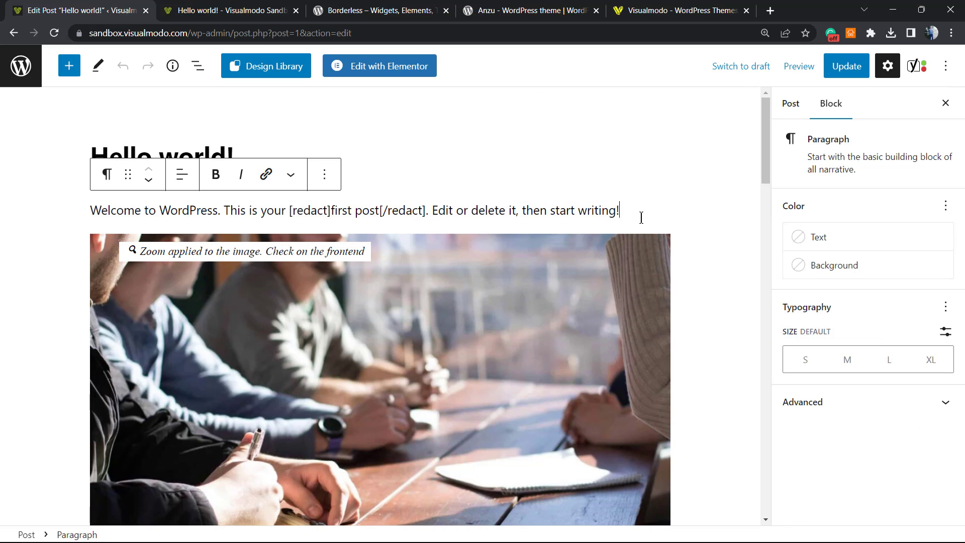
Insert a new Image block after the welcome paragraph with the laptop photo
key("Enter")
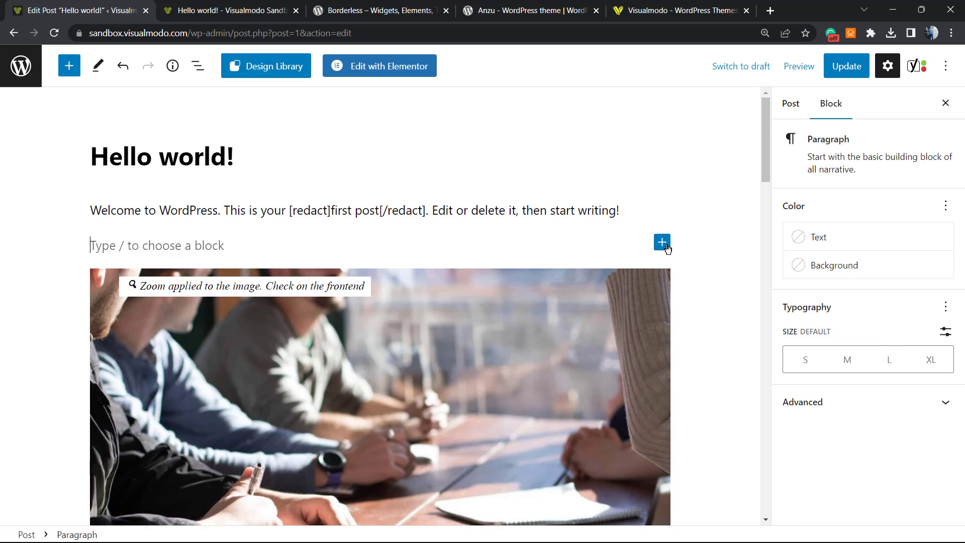
left_click(661, 242)
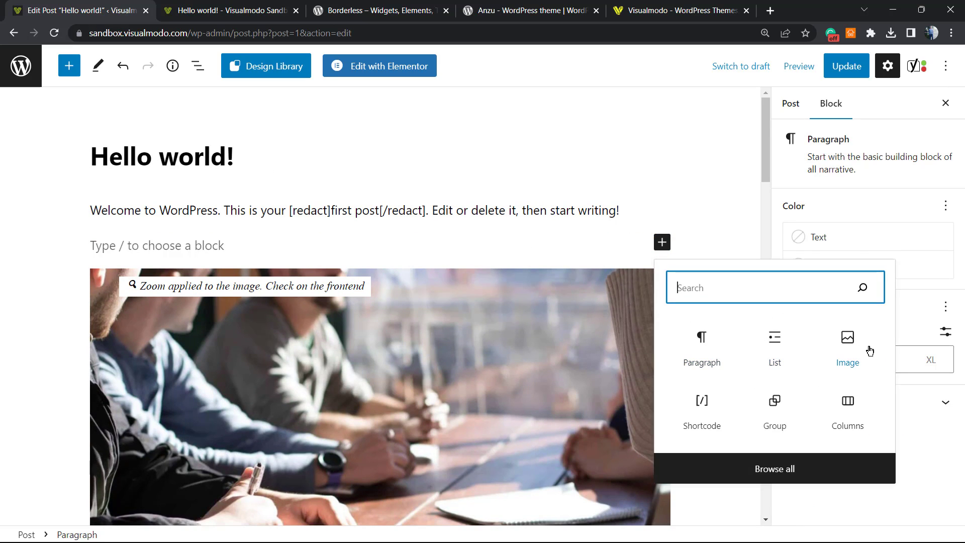
left_click(846, 345)
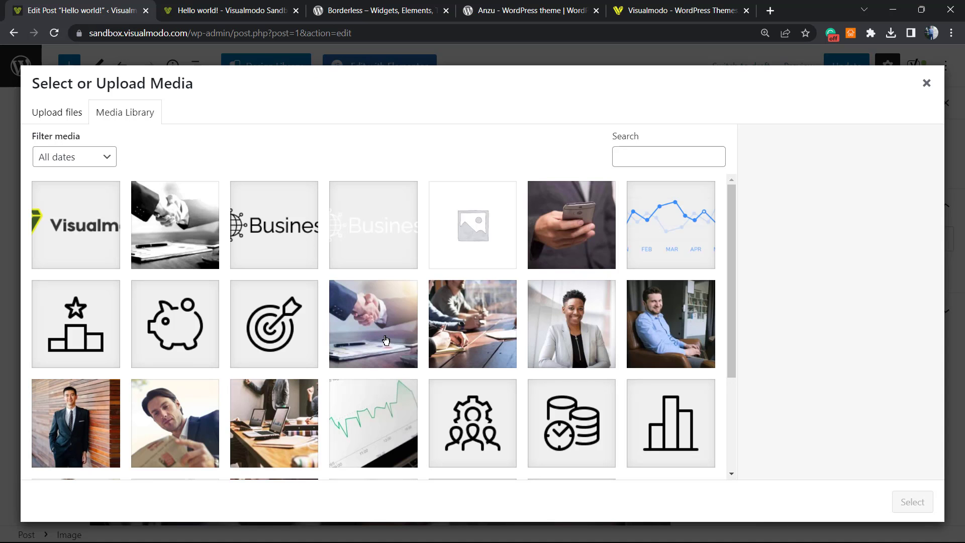
scroll("down", 3)
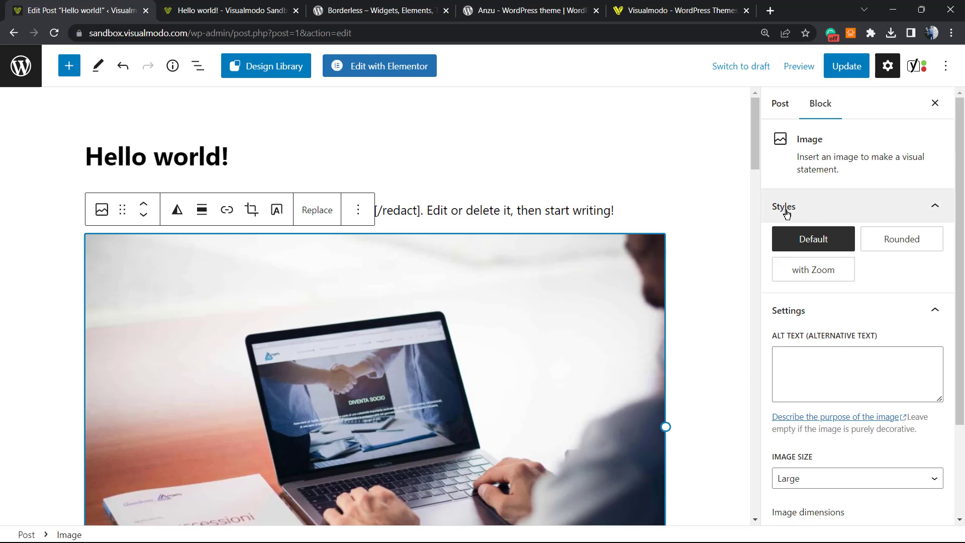
mouse_move(901, 239)
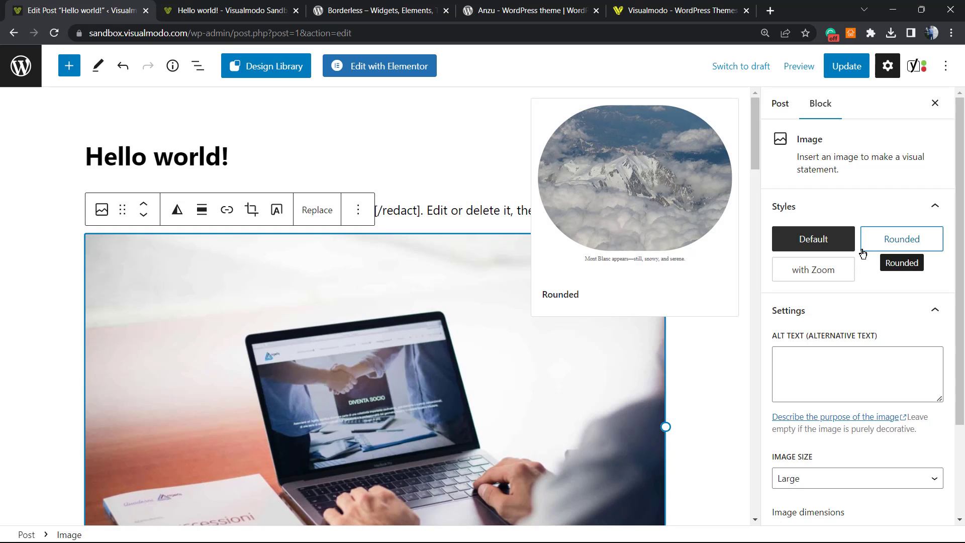
Give the laptop photo the 'with Zoom' style and update the post
left_click(811, 270)
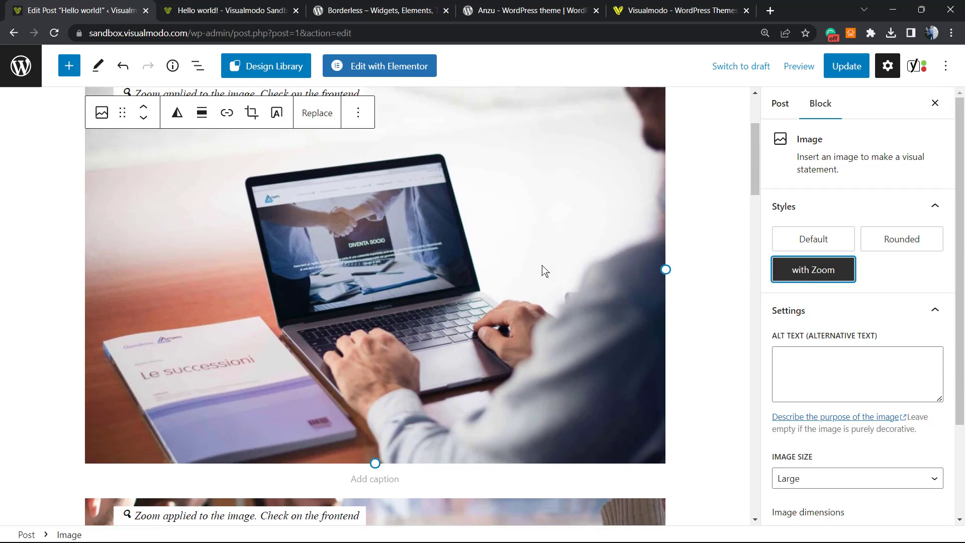
left_click(845, 66)
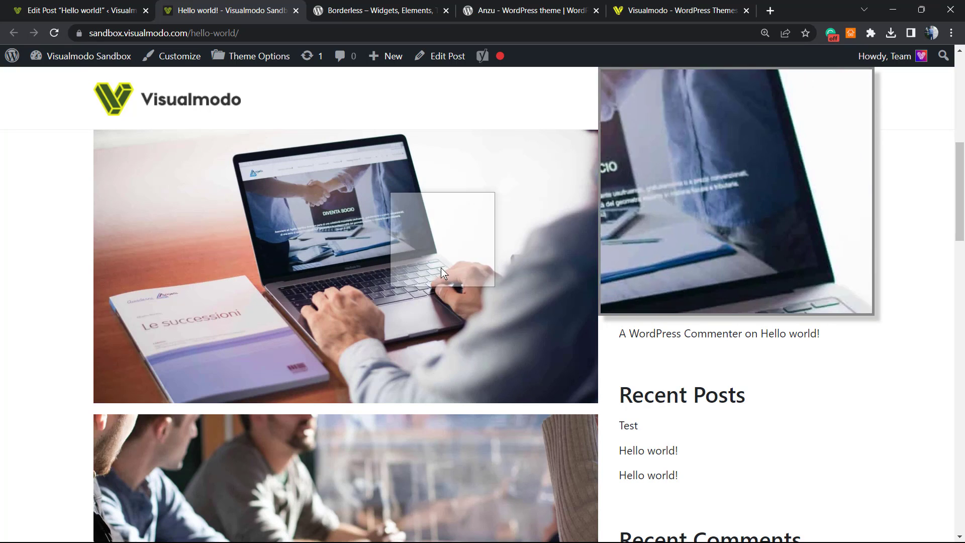
Return to the Hello world! tab and load the site's home page via the Visualmodo logo
scroll("up", 3)
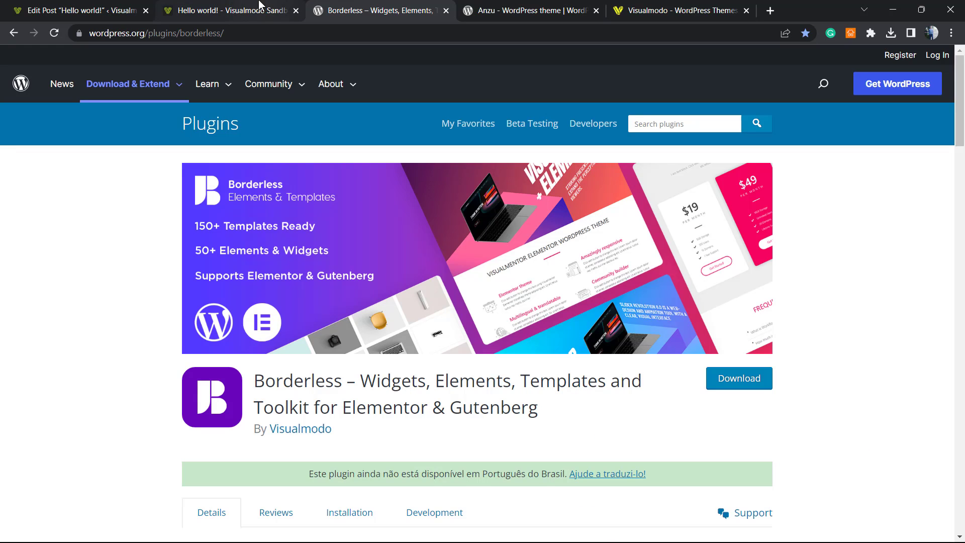
left_click(228, 10)
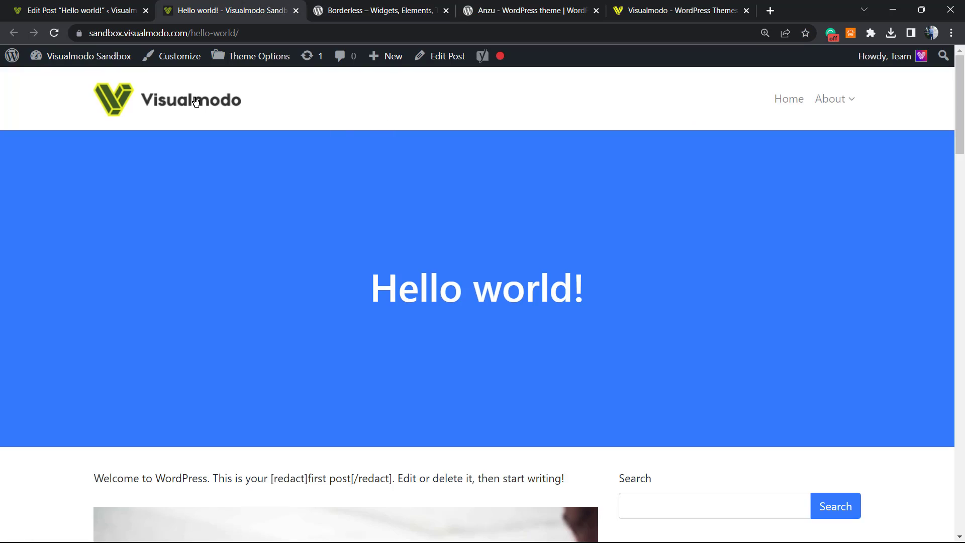
left_click(787, 98)
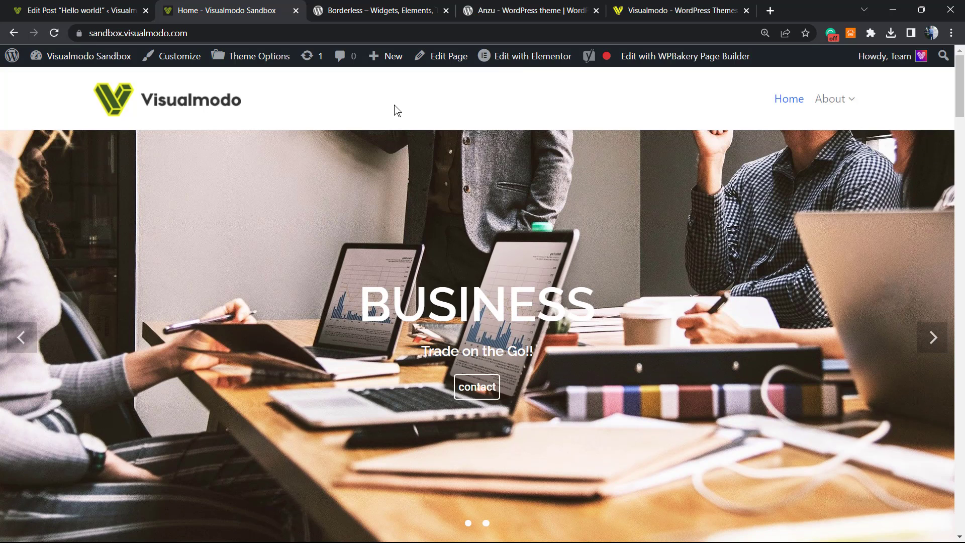
Edit the home page with Elementor and view the chart image's Advanced settings showing the 'zoooom' class
left_click(532, 56)
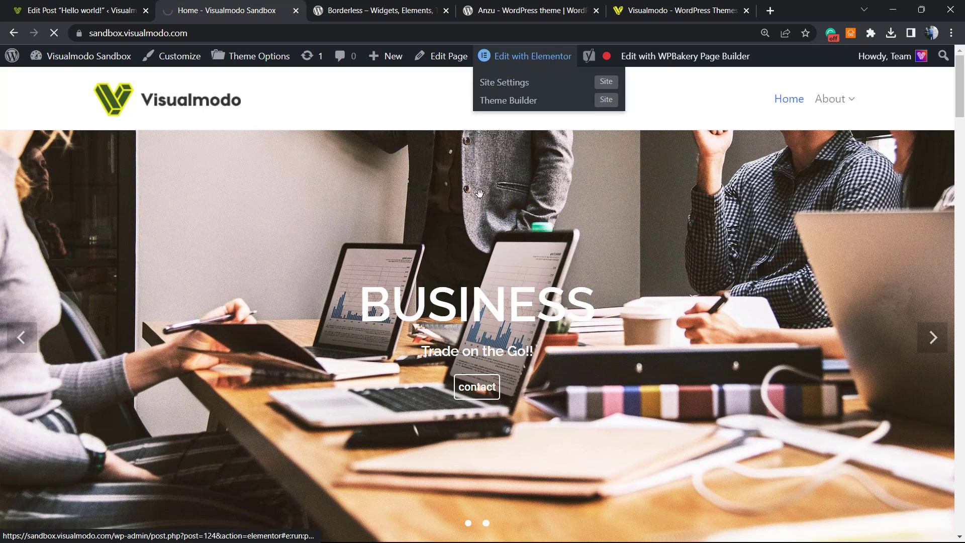
left_click(533, 57)
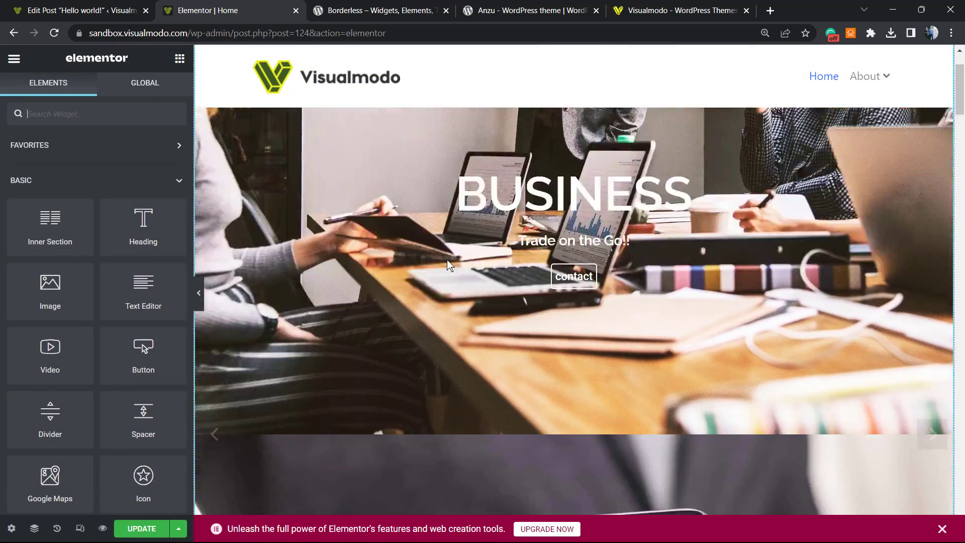
scroll("down", 3)
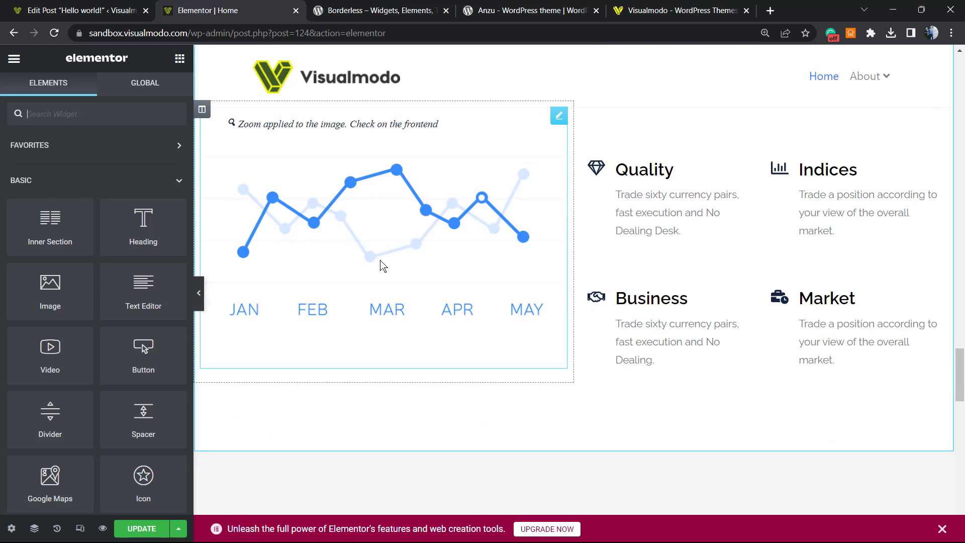
left_click(557, 116)
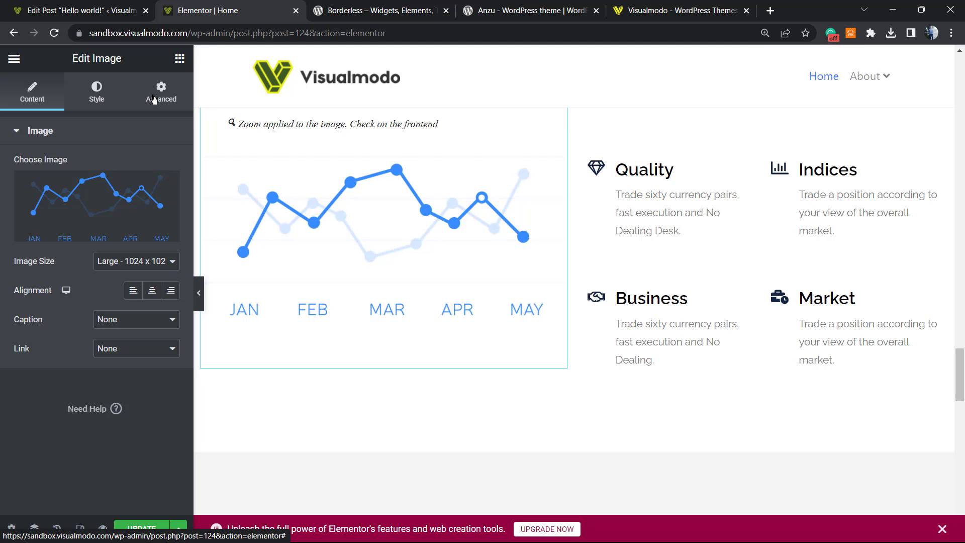
left_click(160, 92)
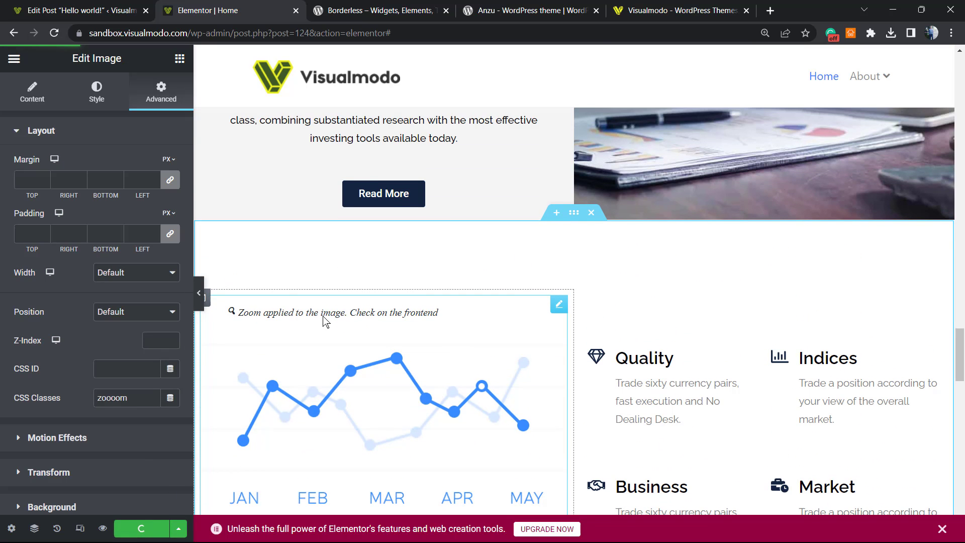
mouse_move(338, 325)
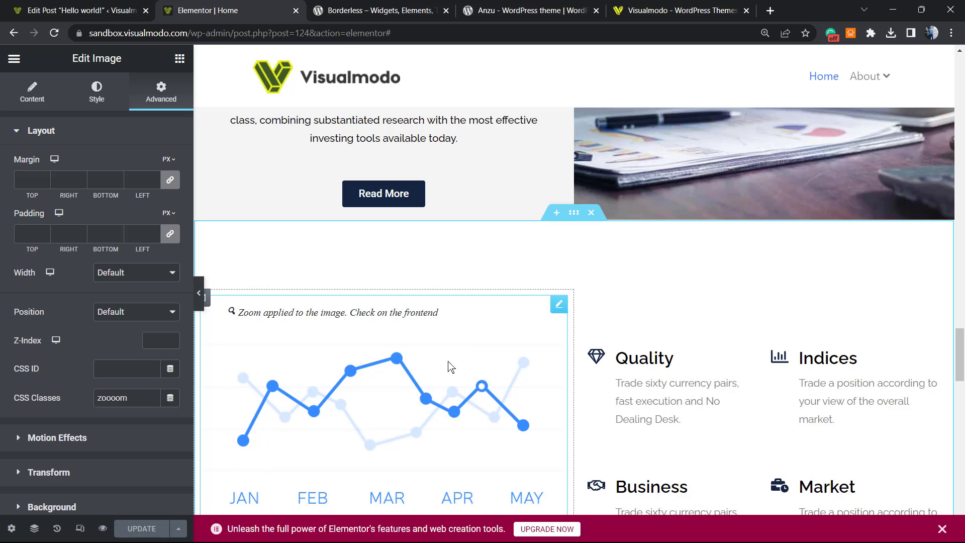
mouse_move(463, 369)
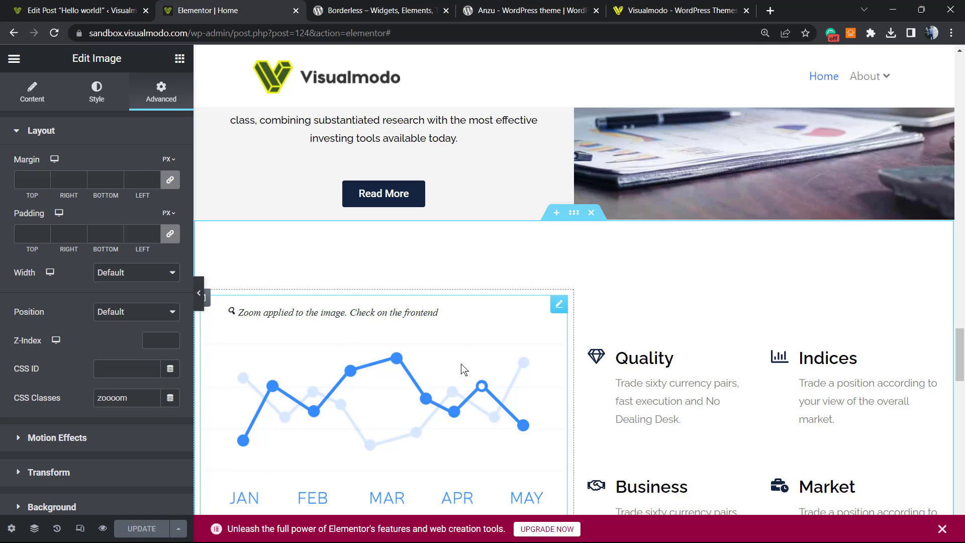
mouse_move(316, 342)
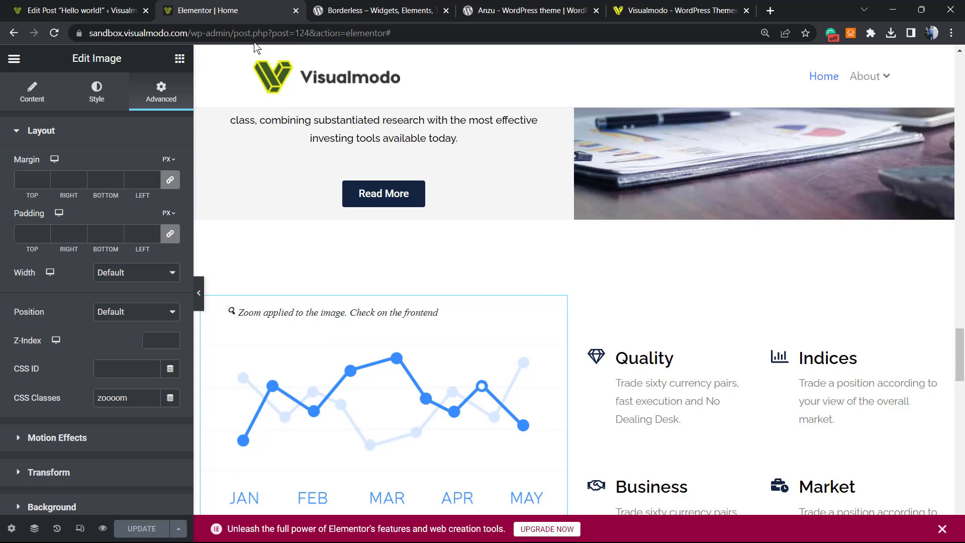
mouse_move(312, 67)
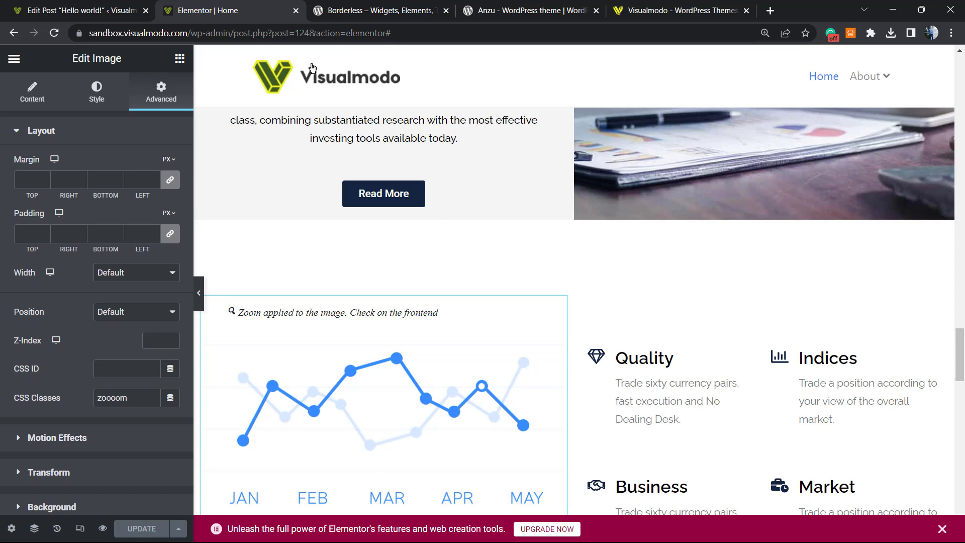
mouse_move(865, 75)
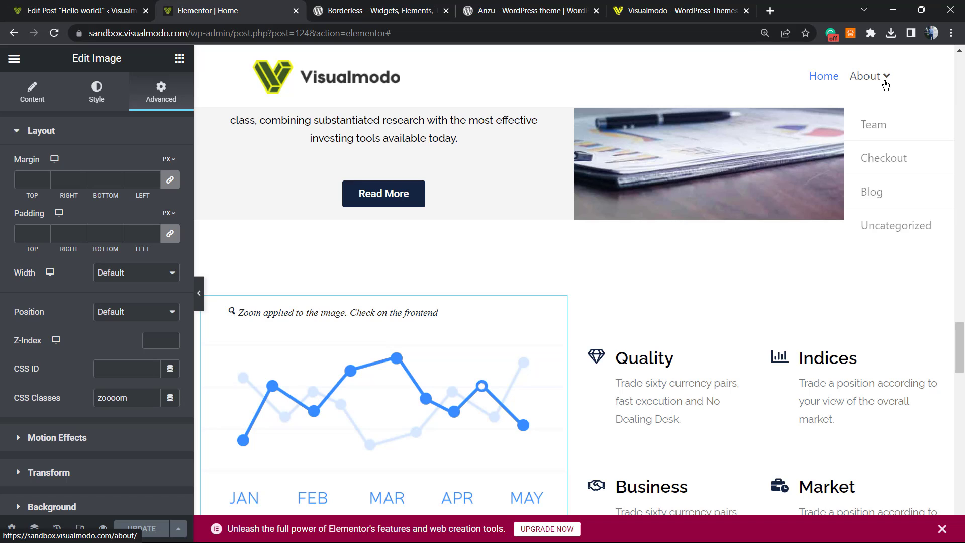
Open the Blog page's Hello world! post, hover its image, then return to the zoom plugin settings
right_click(871, 191)
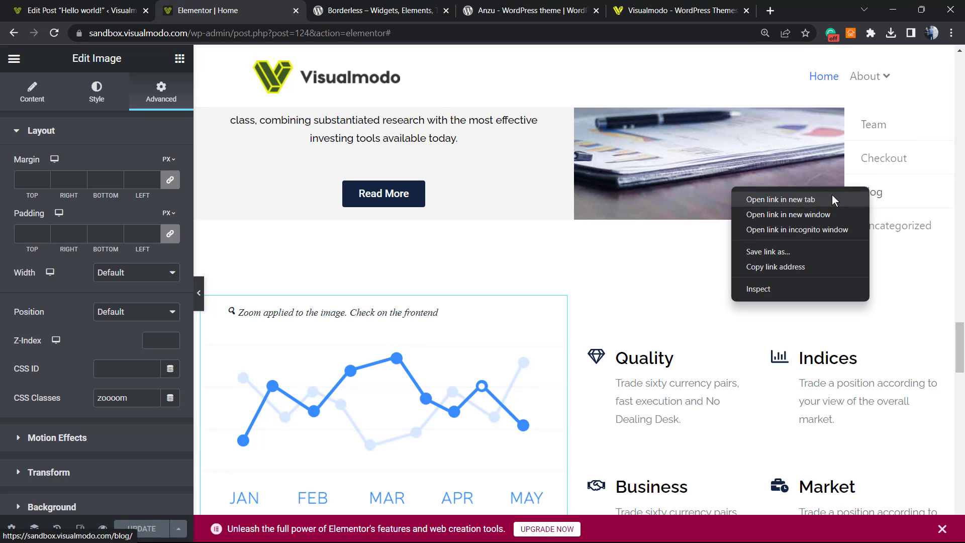
left_click(780, 199)
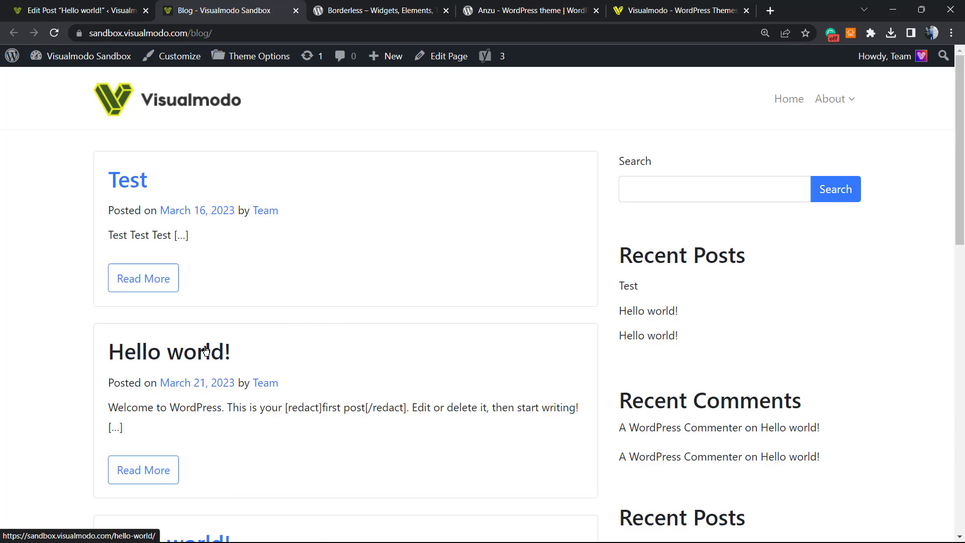
left_click(168, 352)
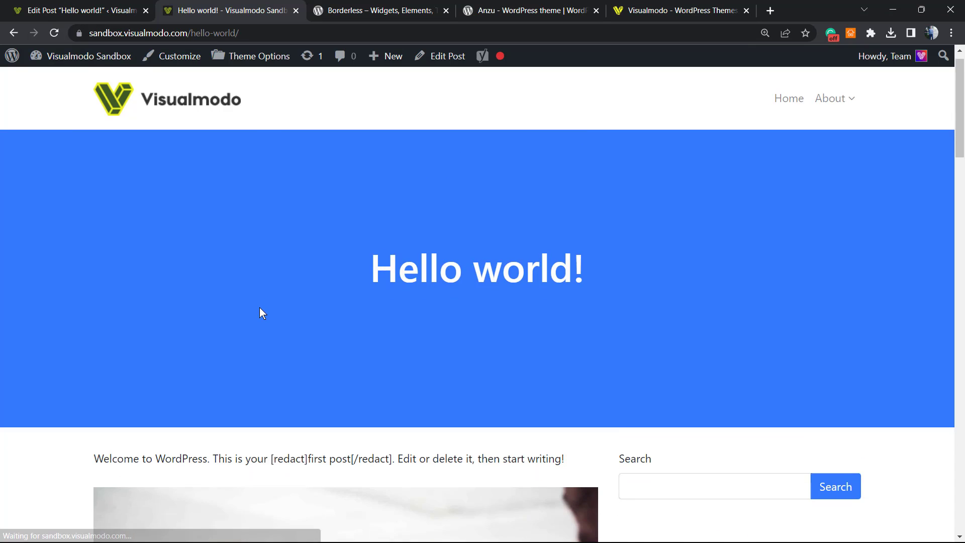
scroll("down", 3)
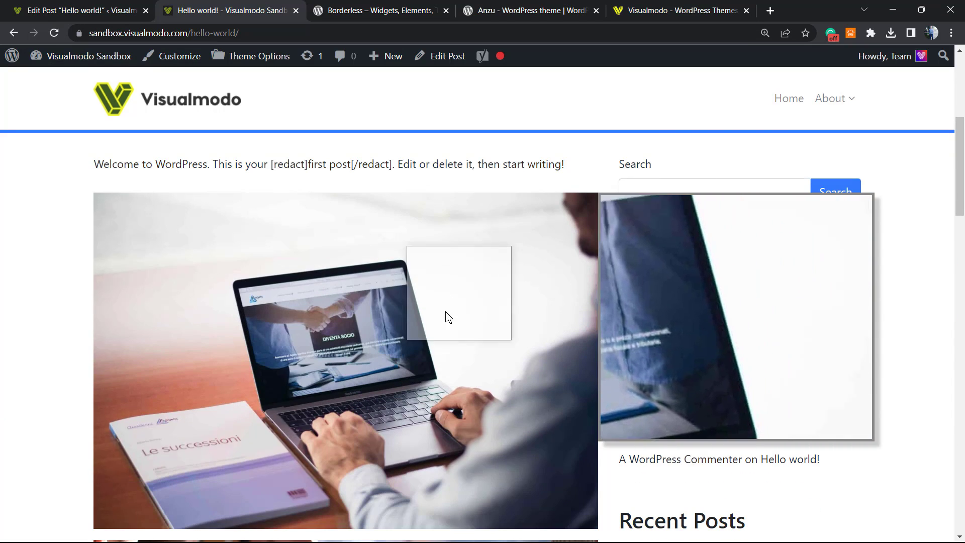
left_click(73, 10)
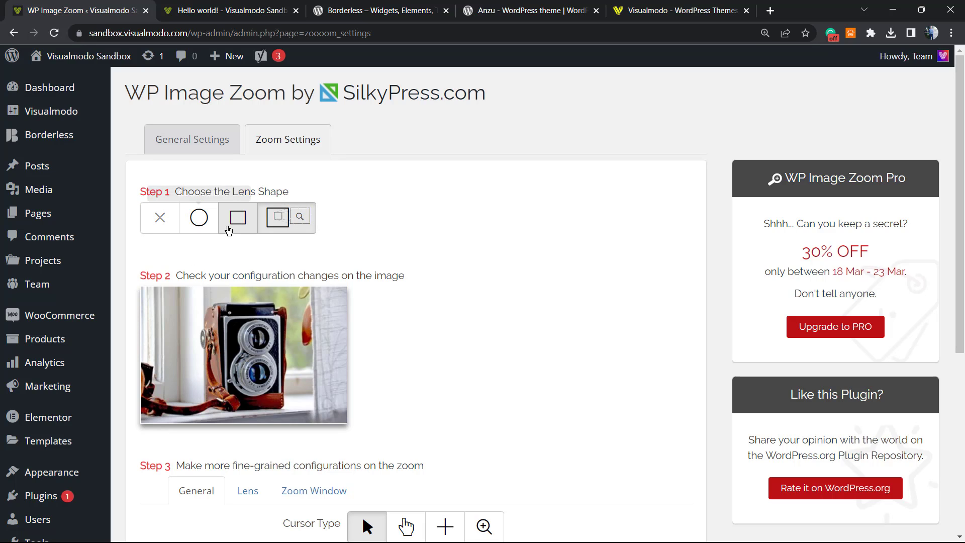
Choose the circular lens shape and the magnifying-glass cursor type
left_click(197, 218)
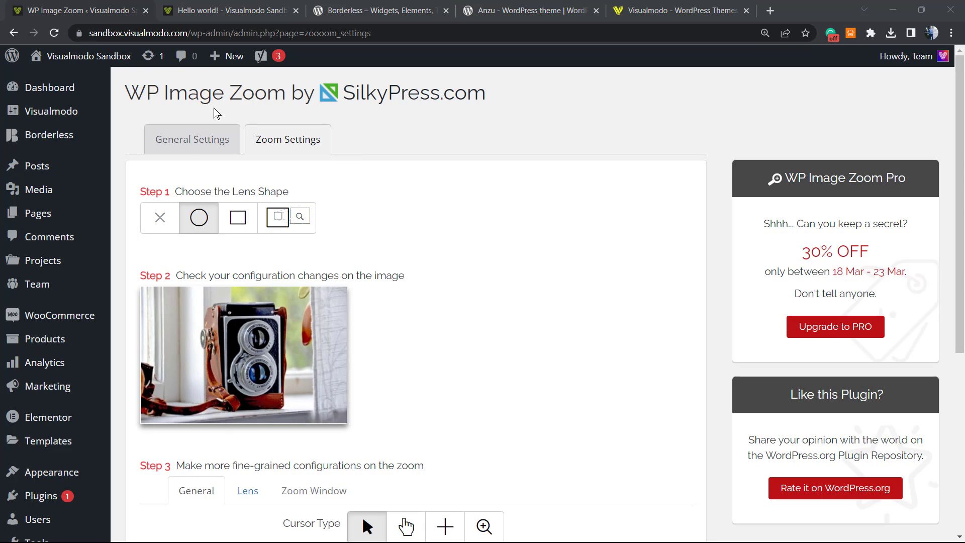
scroll("down", 3)
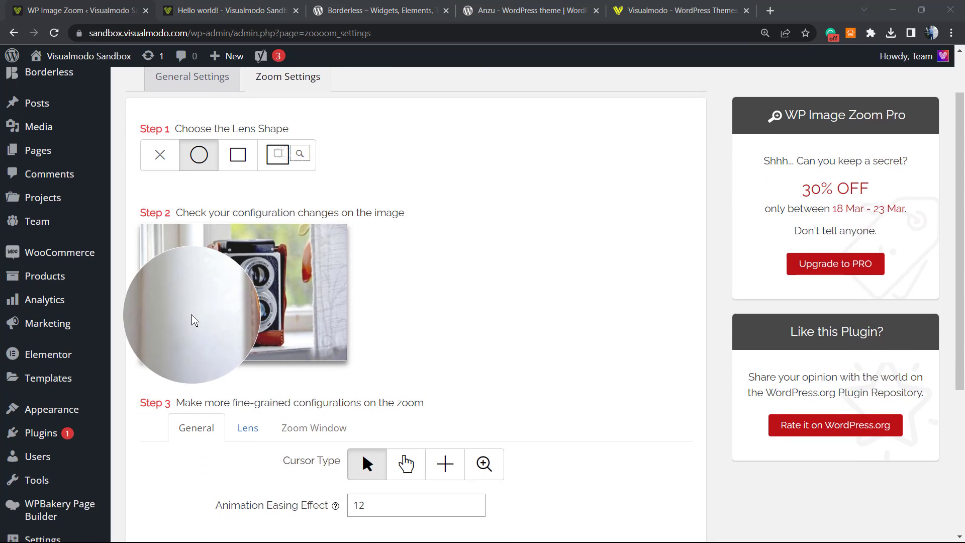
scroll("down", 3)
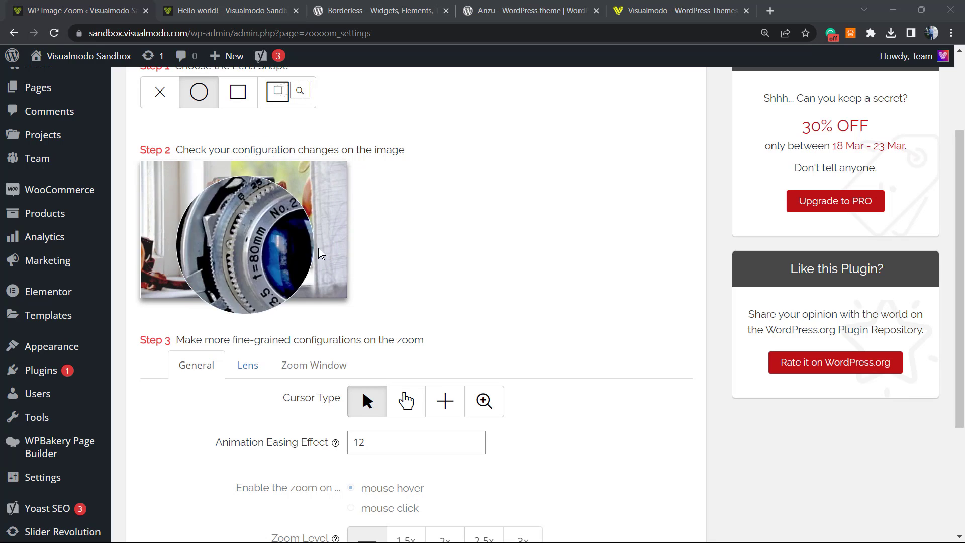
mouse_move(531, 281)
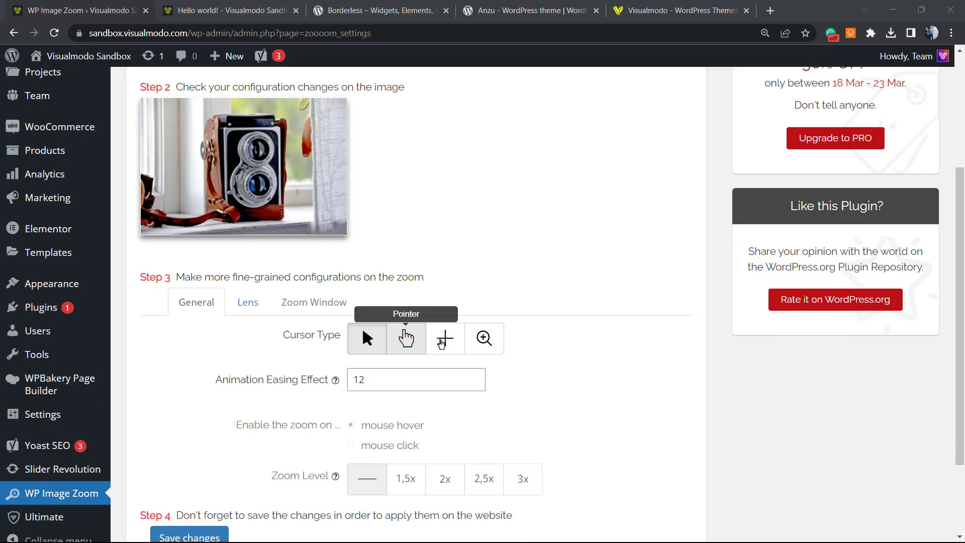
left_click(484, 337)
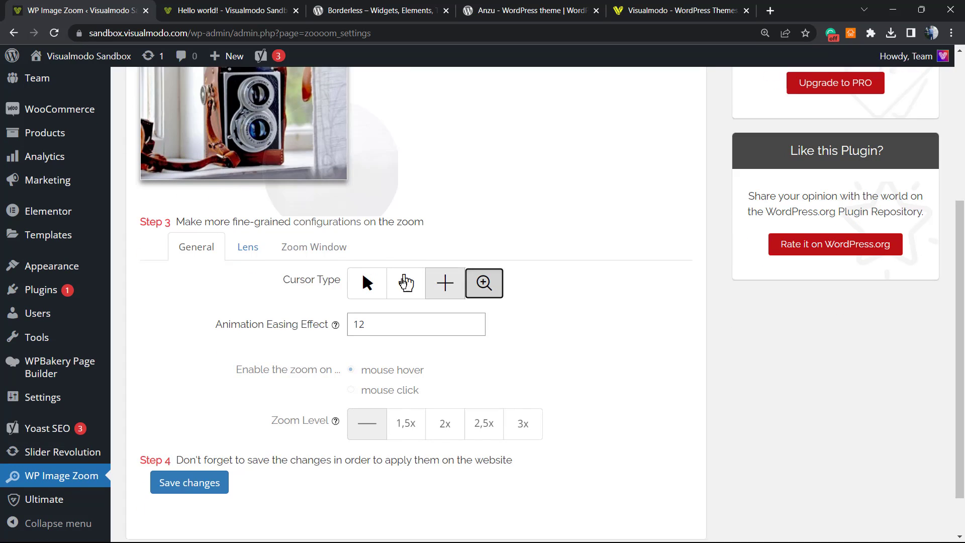
Save the WP Image Zoom settings
scroll("down", 3)
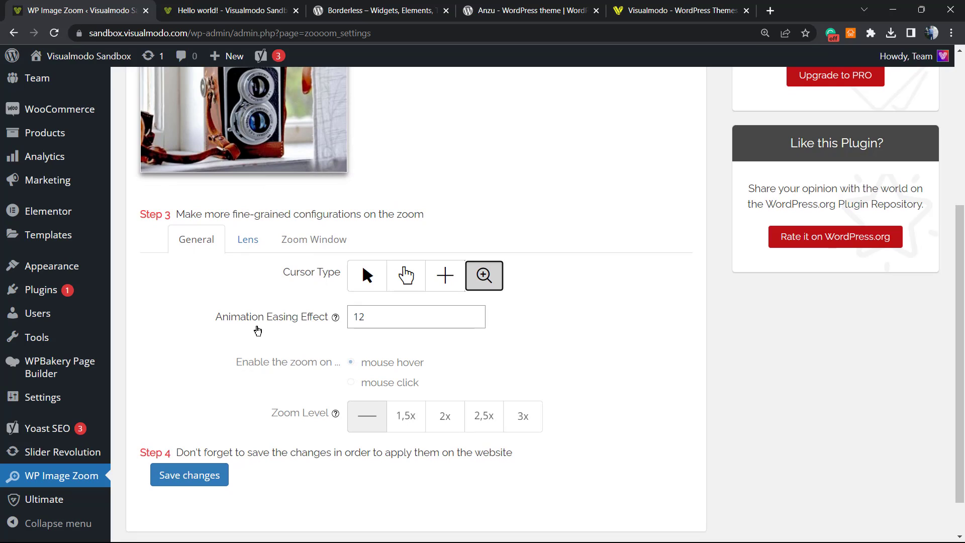
scroll("down", 3)
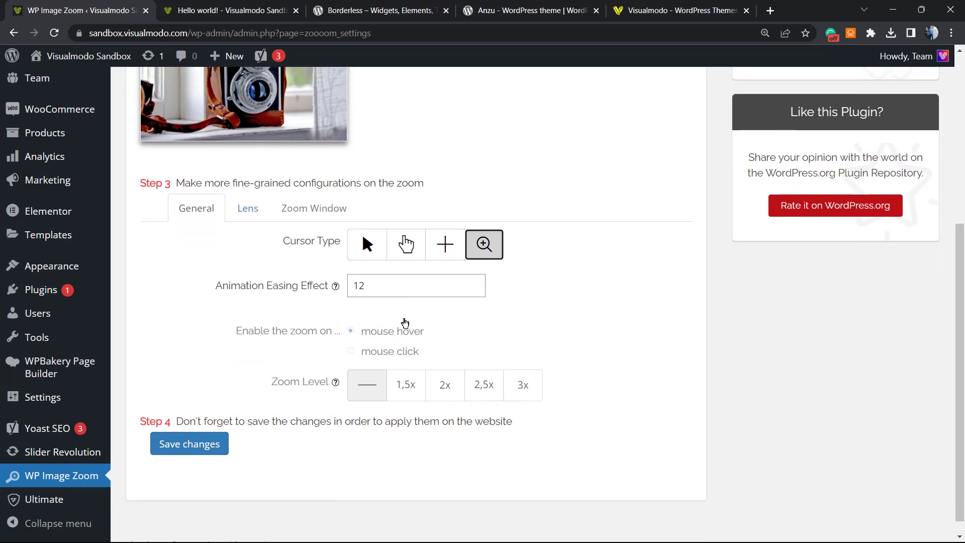
scroll("down", 3)
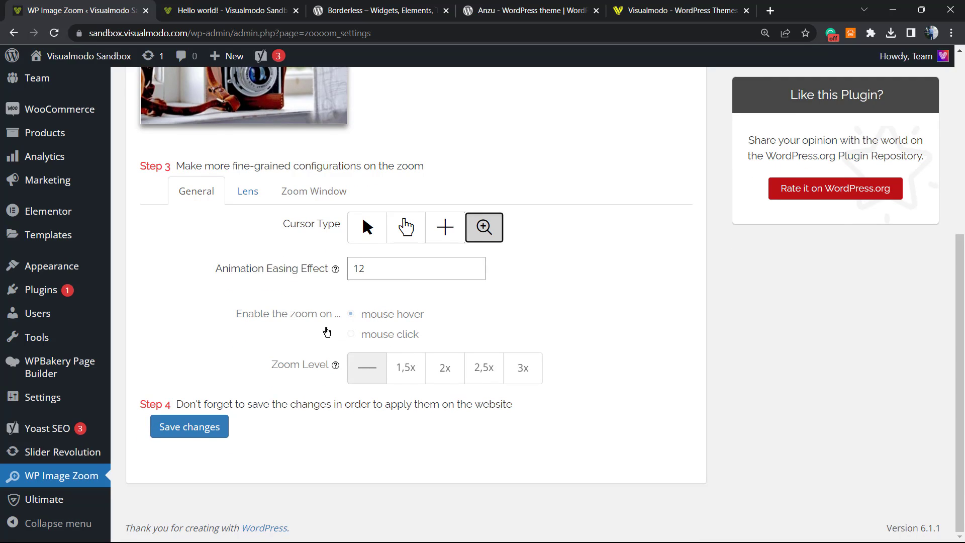
mouse_move(287, 372)
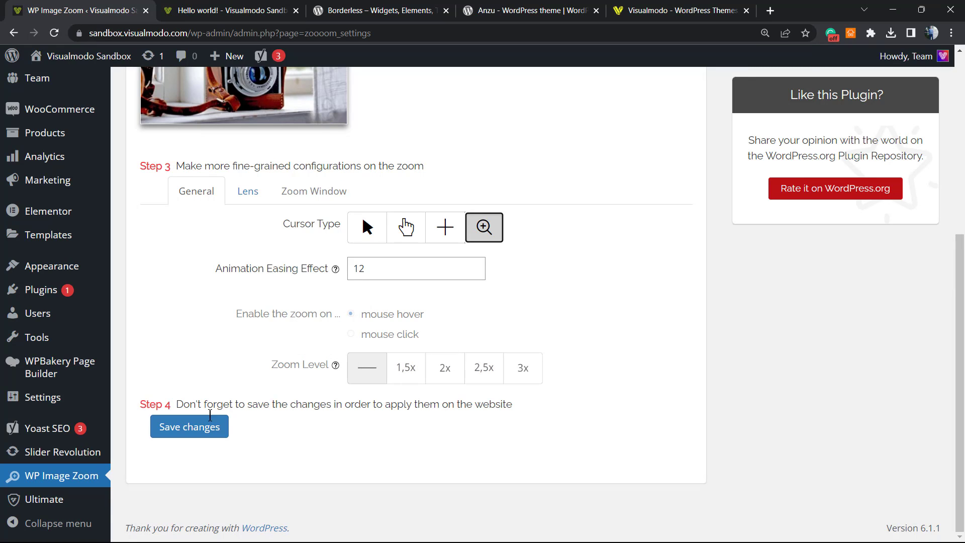
left_click(189, 426)
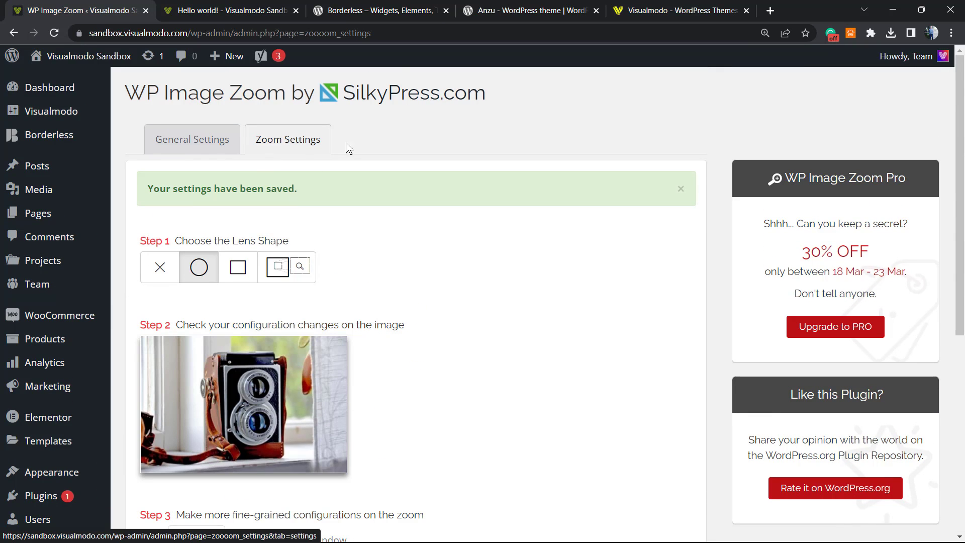
Reload the Hello world! post and hover its images to see the round magnifying lens
left_click(228, 10)
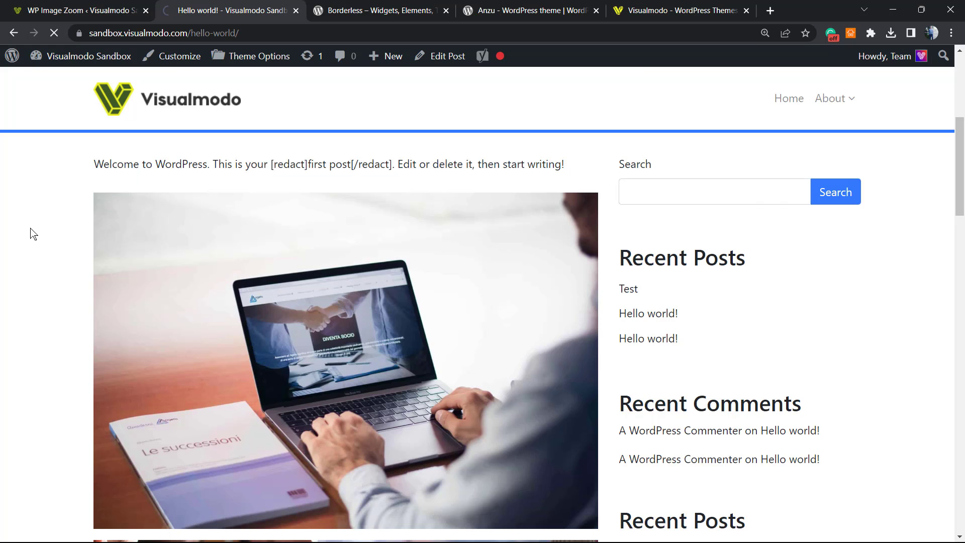
scroll("down", 3)
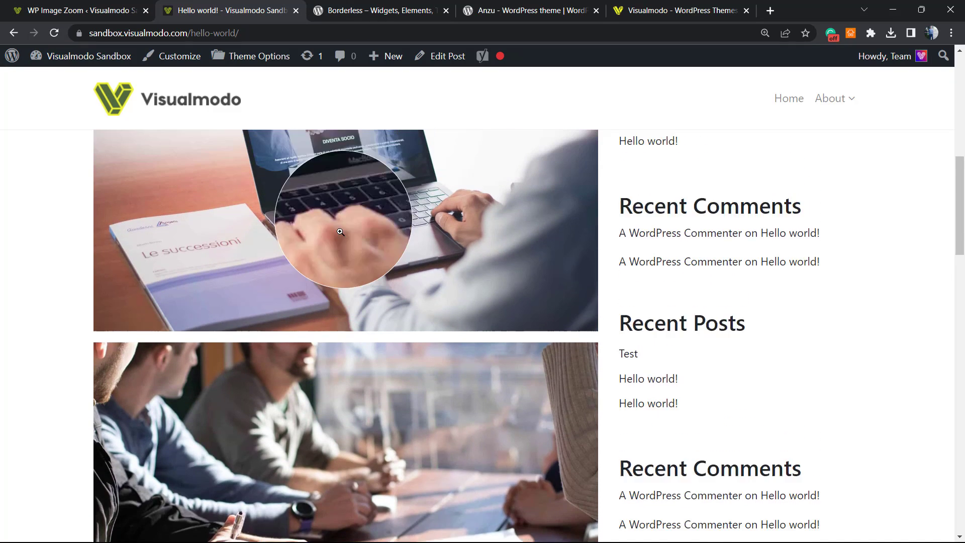
scroll("down", 3)
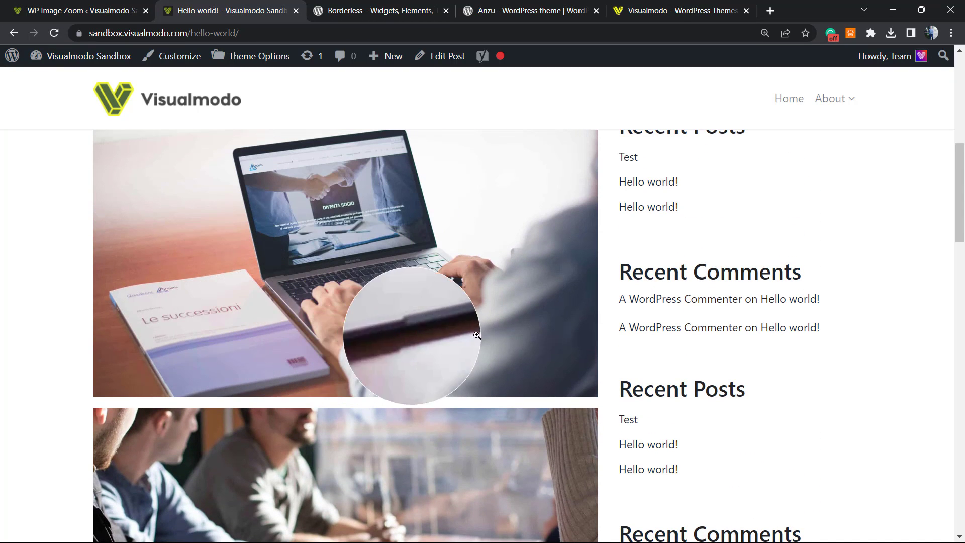
mouse_move(372, 194)
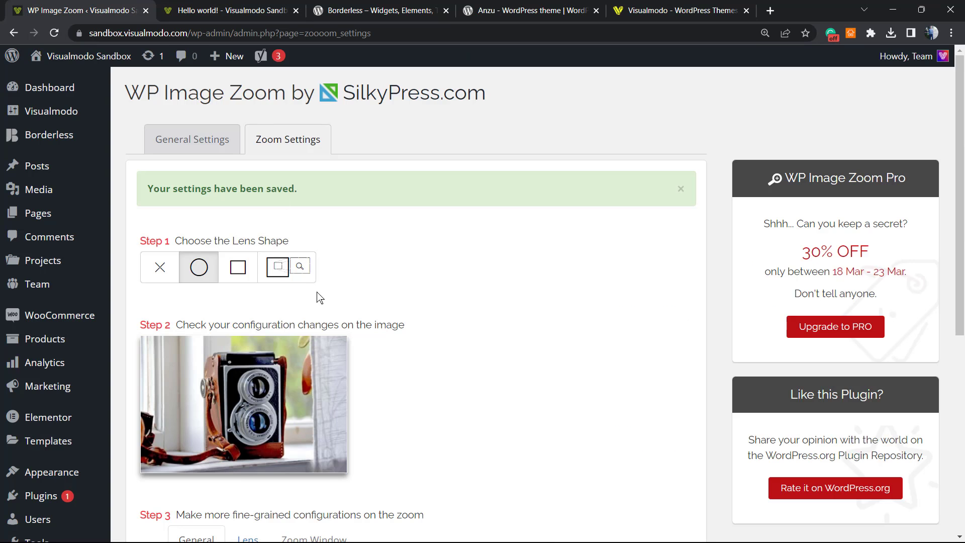
Review the WP Image Zoom General Settings, including zoom for WooCommerce products
scroll("down", 3)
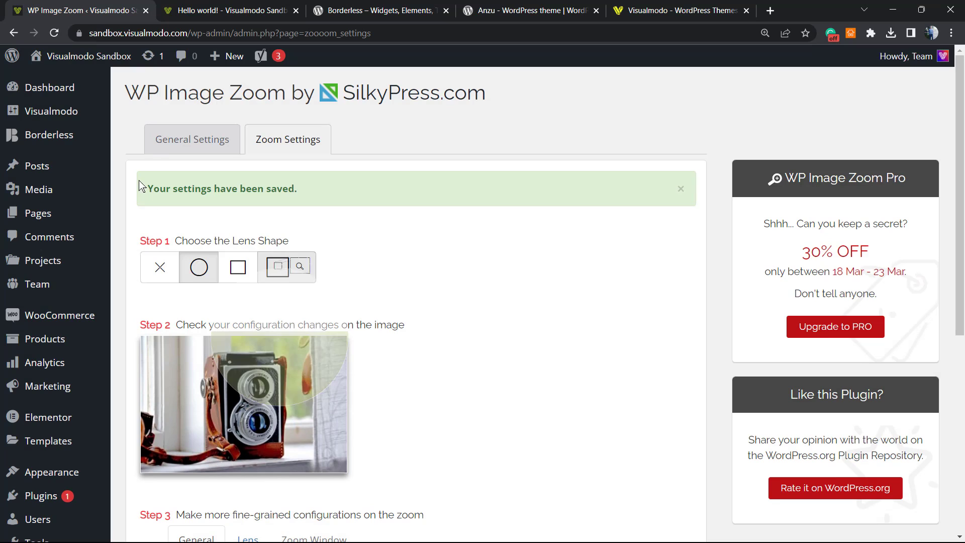
left_click(191, 139)
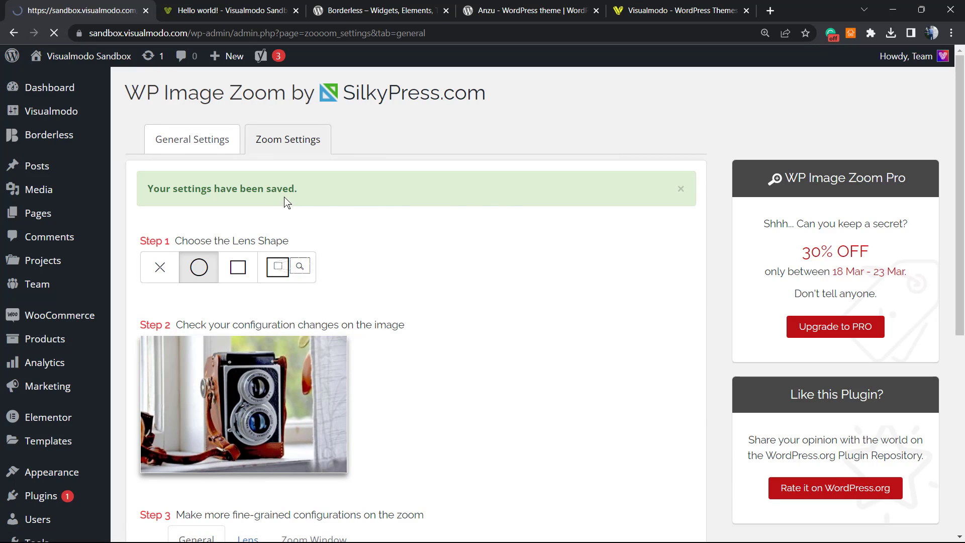
left_click(190, 139)
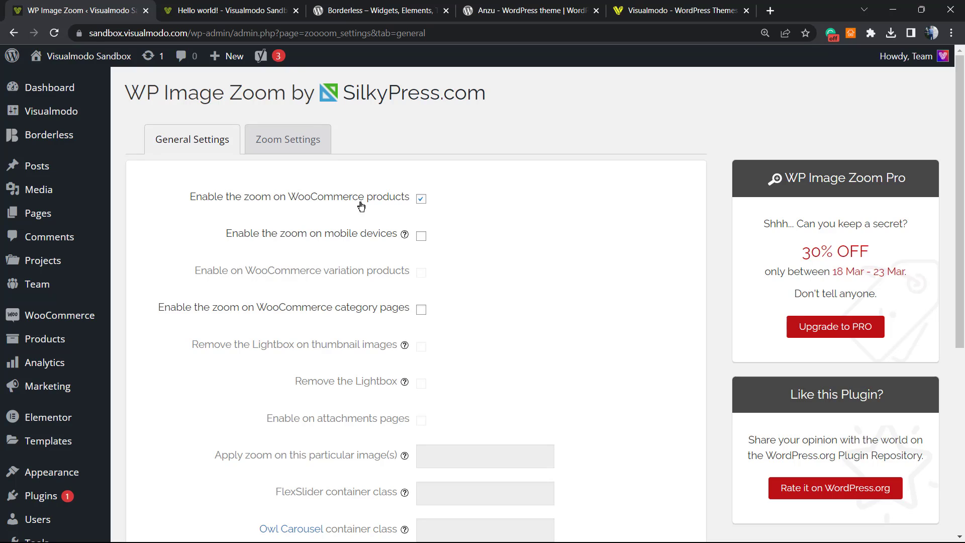
mouse_move(340, 234)
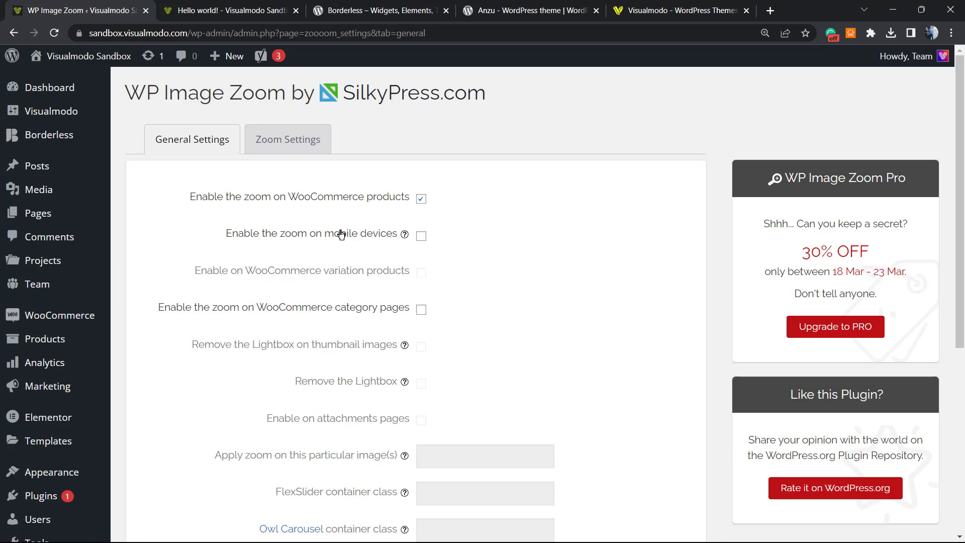
mouse_move(251, 278)
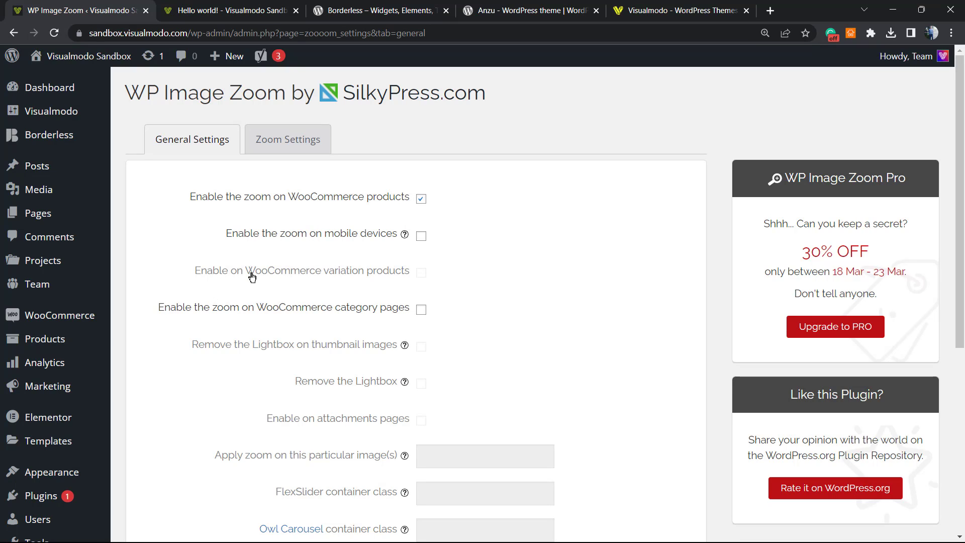
scroll("down", 3)
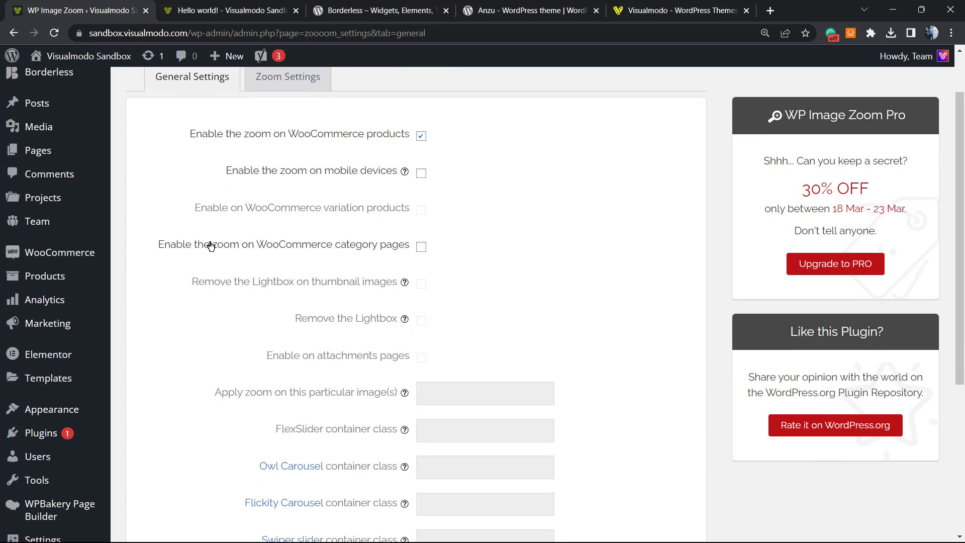
scroll("down", 3)
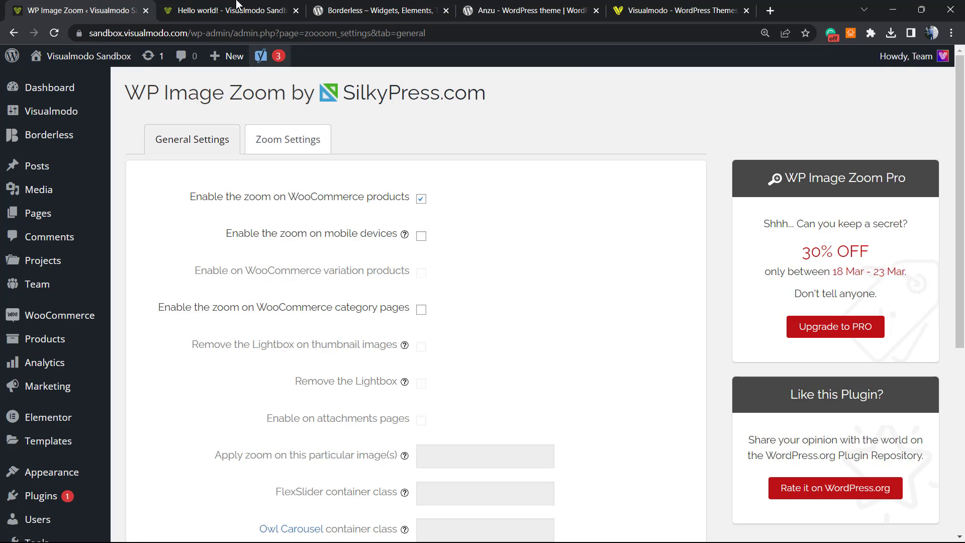
Switch back to the Hello world! blog post tab
left_click(228, 10)
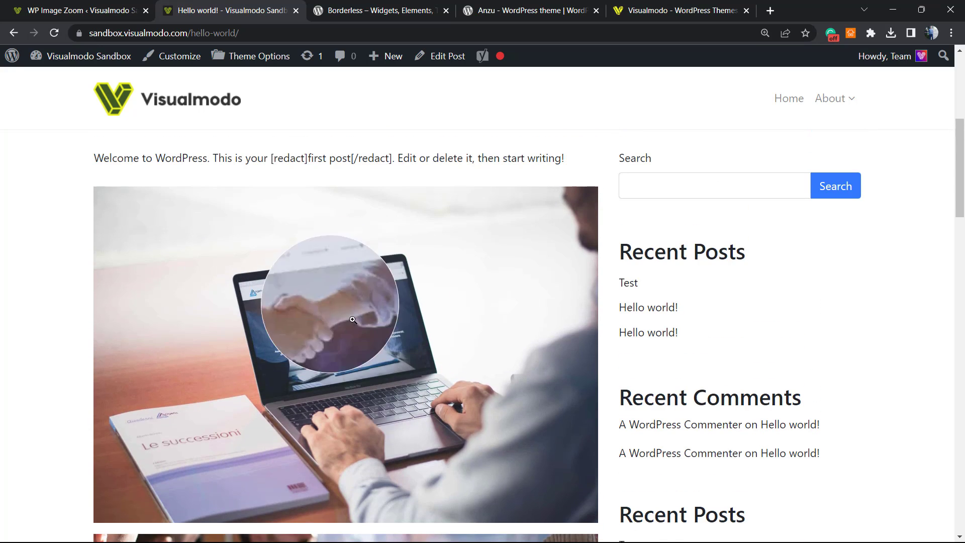
mouse_move(363, 369)
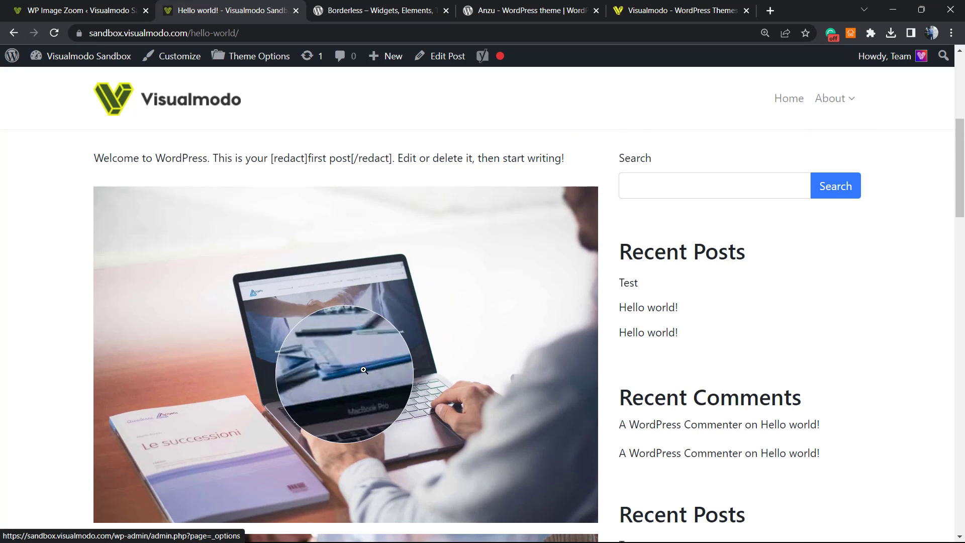
mouse_move(264, 287)
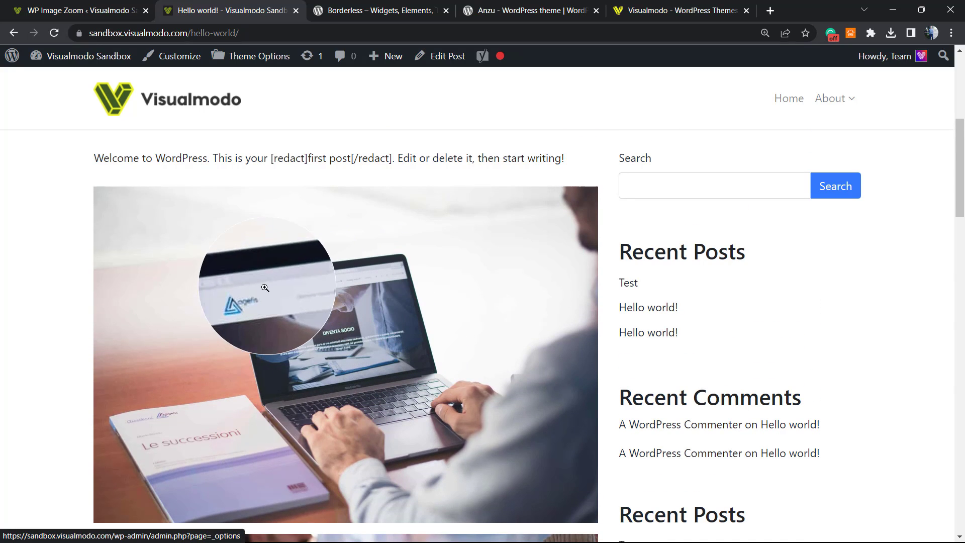
mouse_move(393, 352)
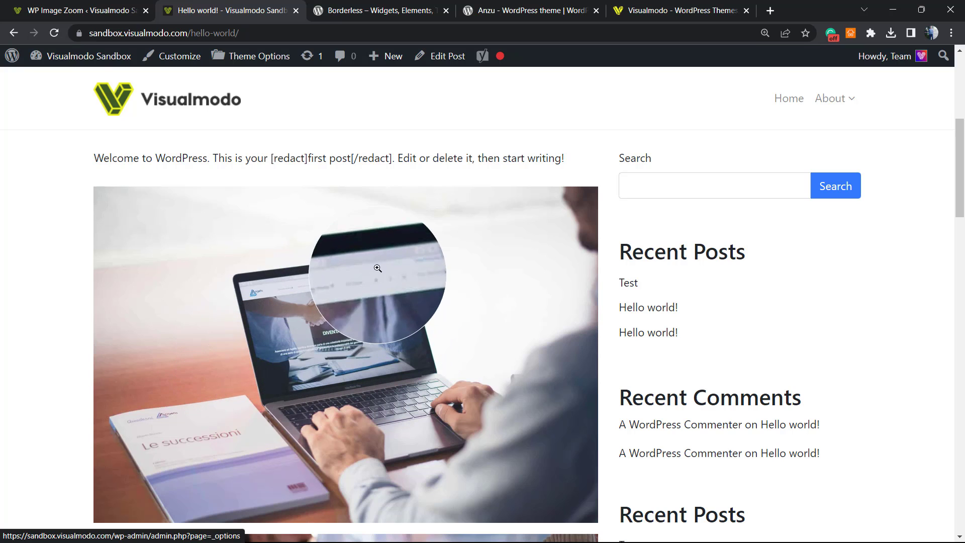
mouse_move(349, 438)
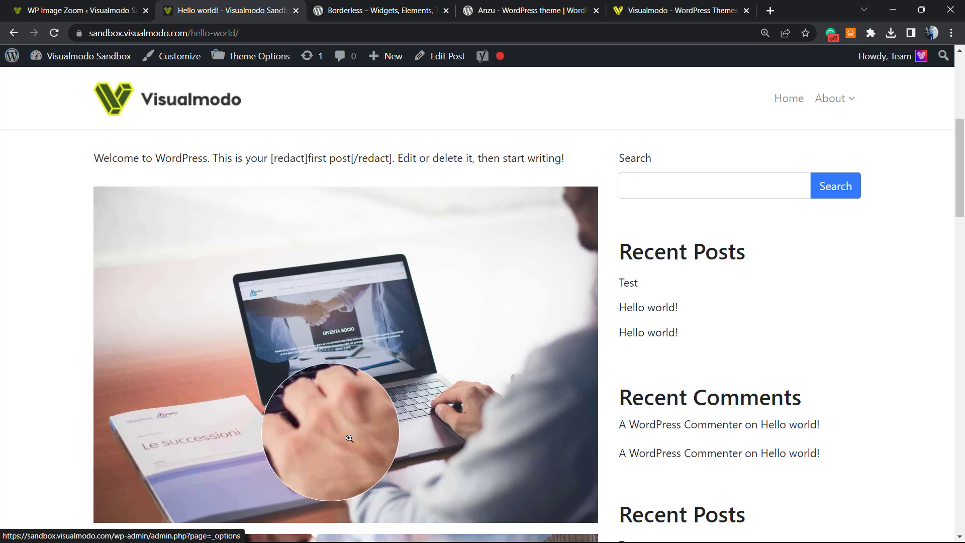
mouse_move(401, 279)
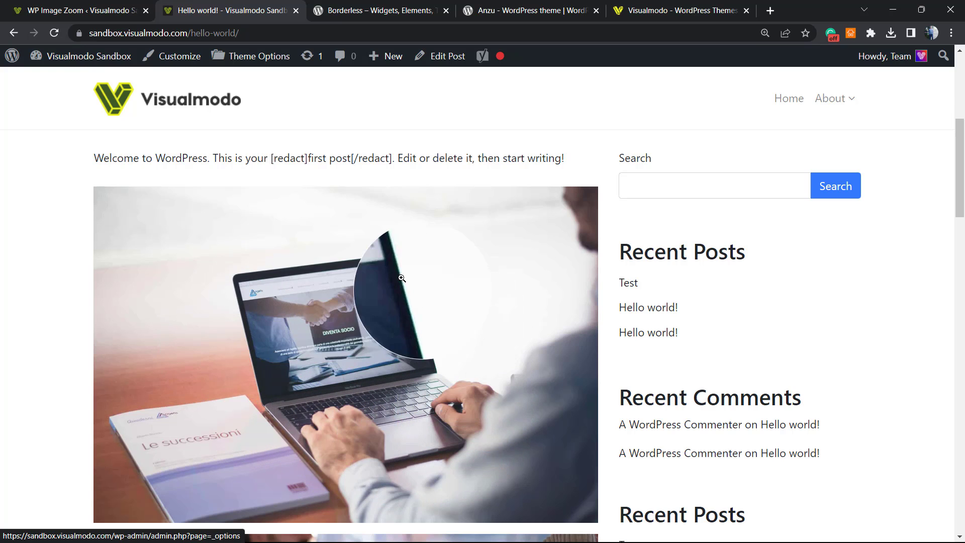
mouse_move(481, 325)
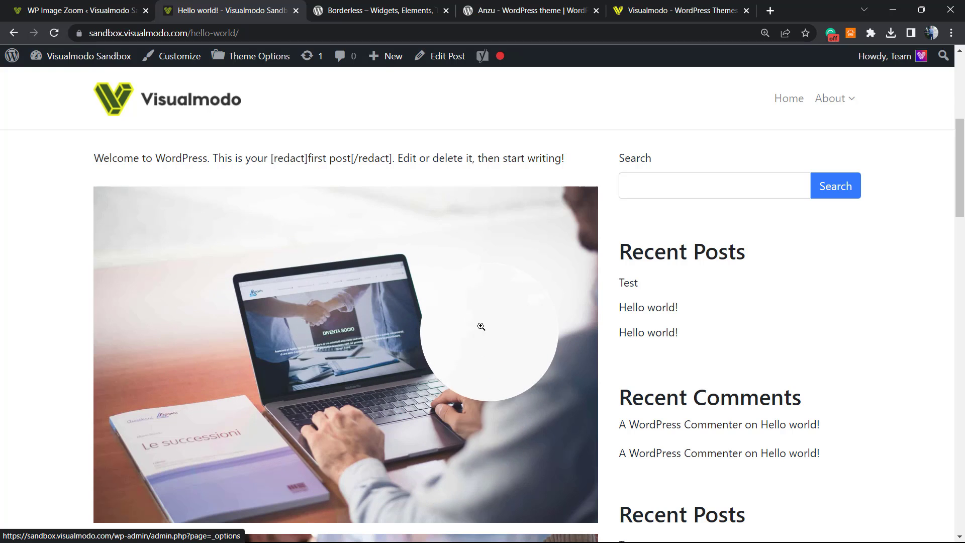
Switch to the Borderless plugin listing and highlight 'Widgets' and 'Toolkit' in its title
left_click(379, 10)
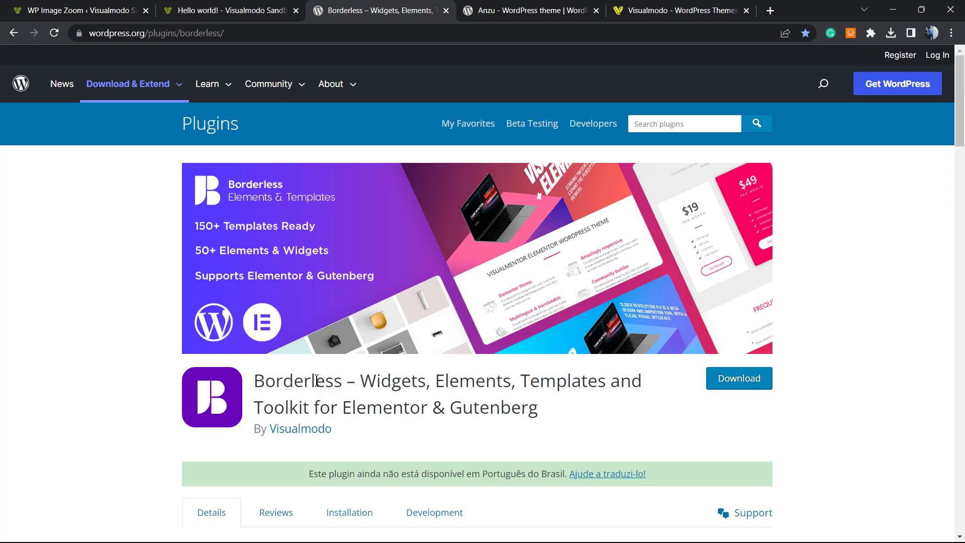
double_click(392, 380)
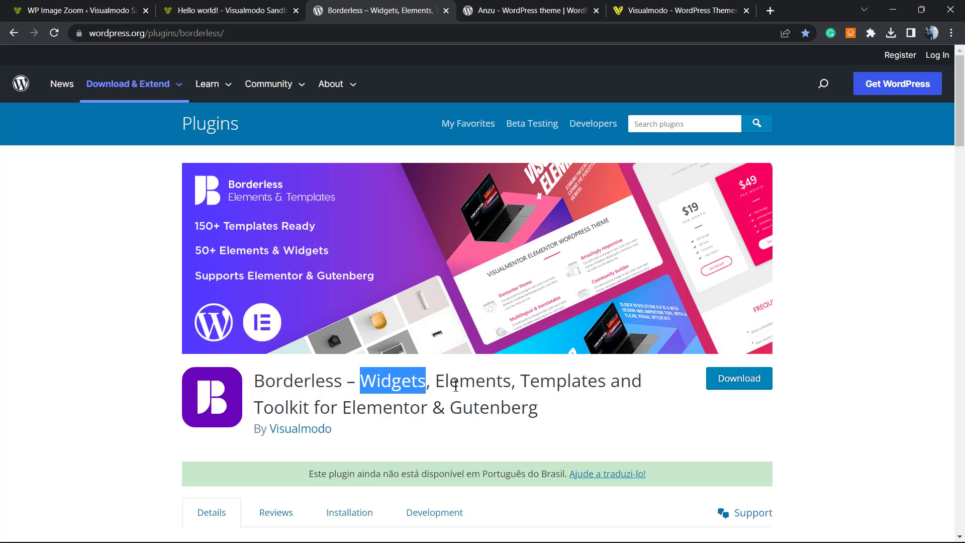
double_click(281, 407)
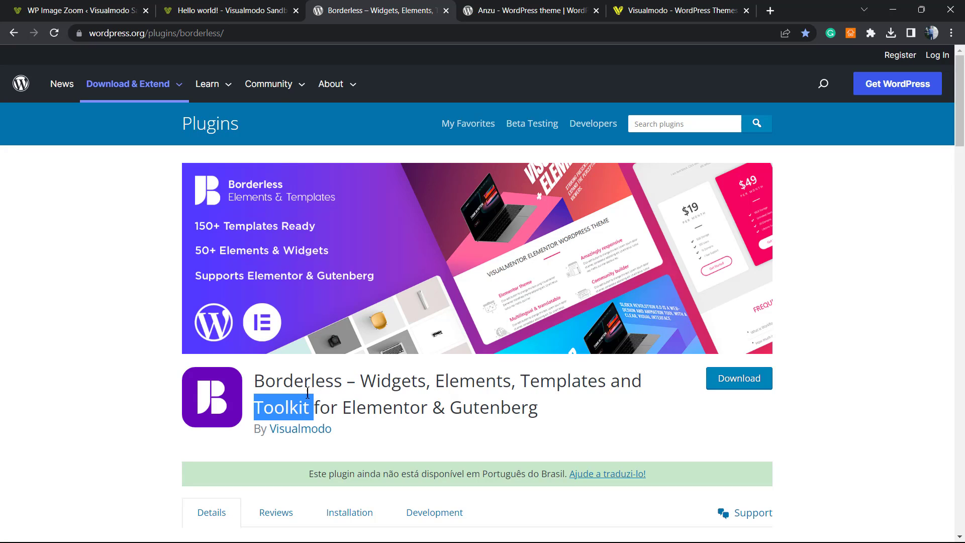
mouse_move(409, 386)
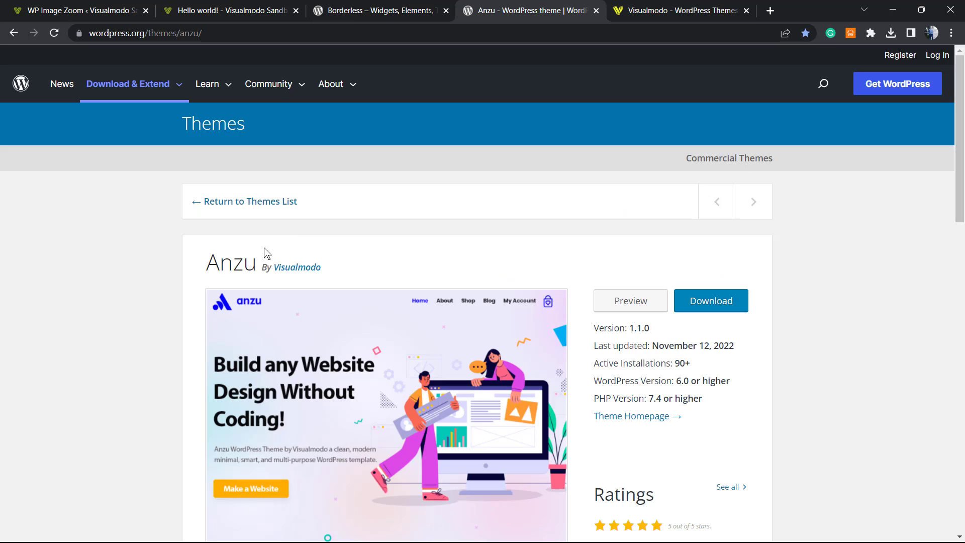
mouse_move(363, 238)
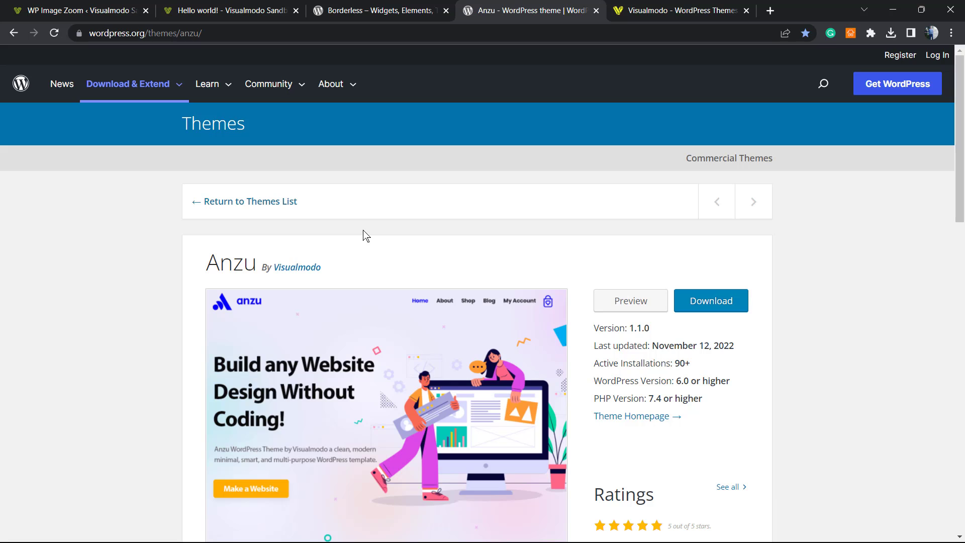
mouse_move(482, 253)
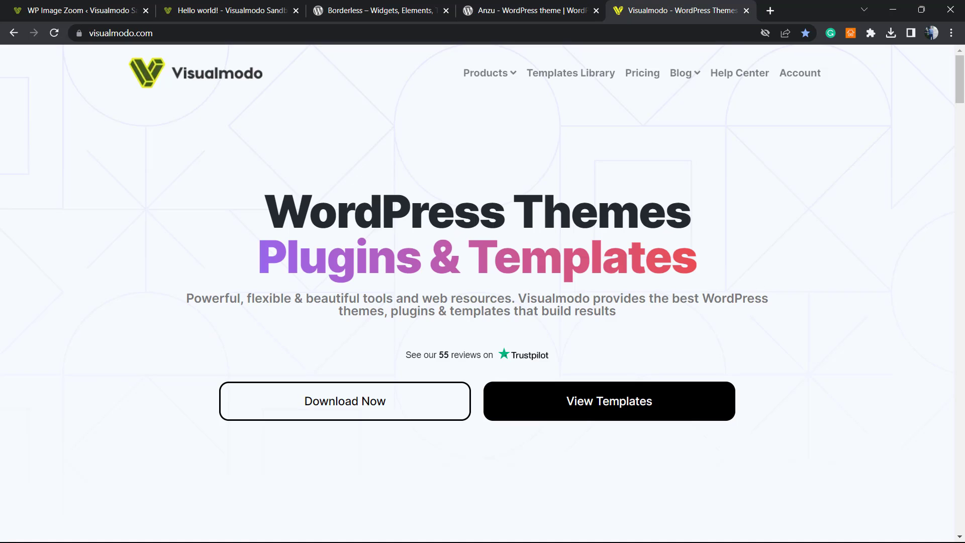
mouse_move(541, 178)
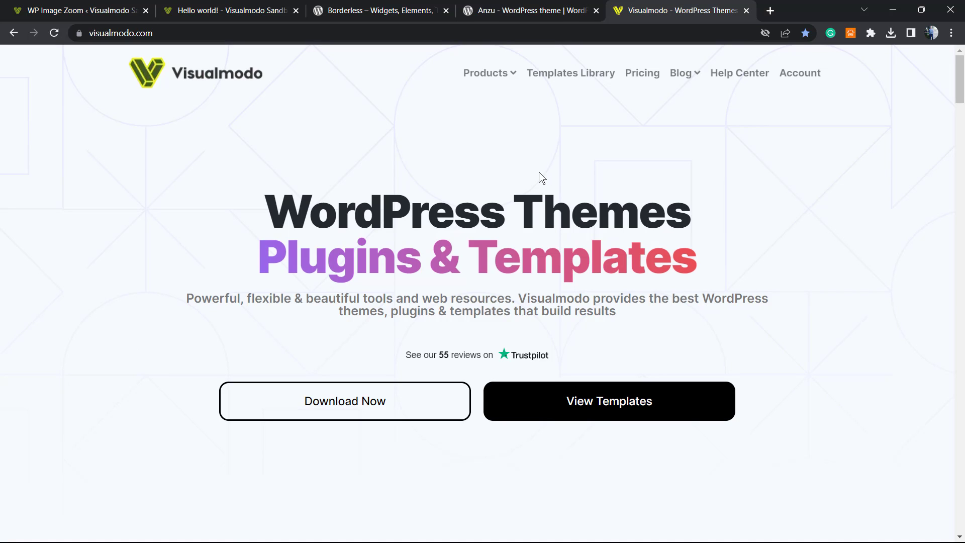
mouse_move(572, 72)
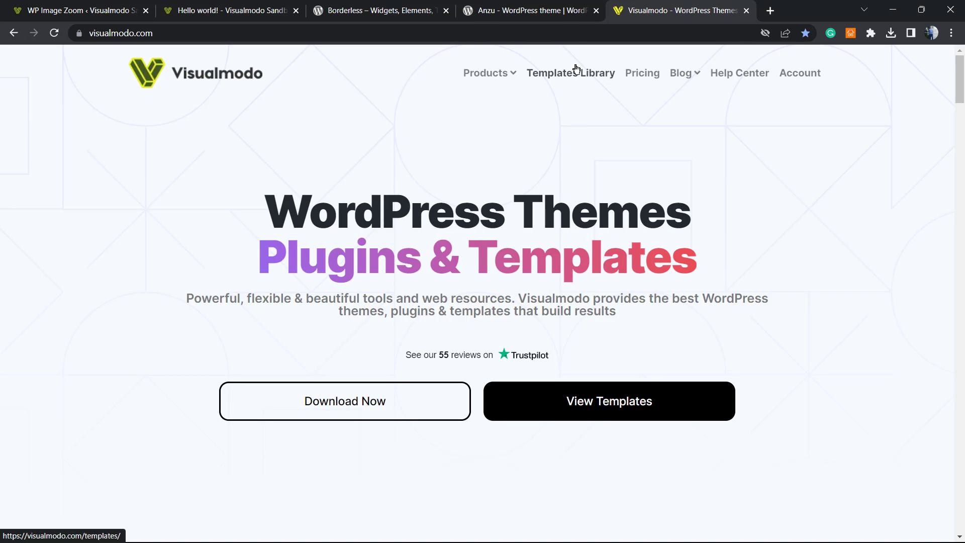
mouse_move(569, 72)
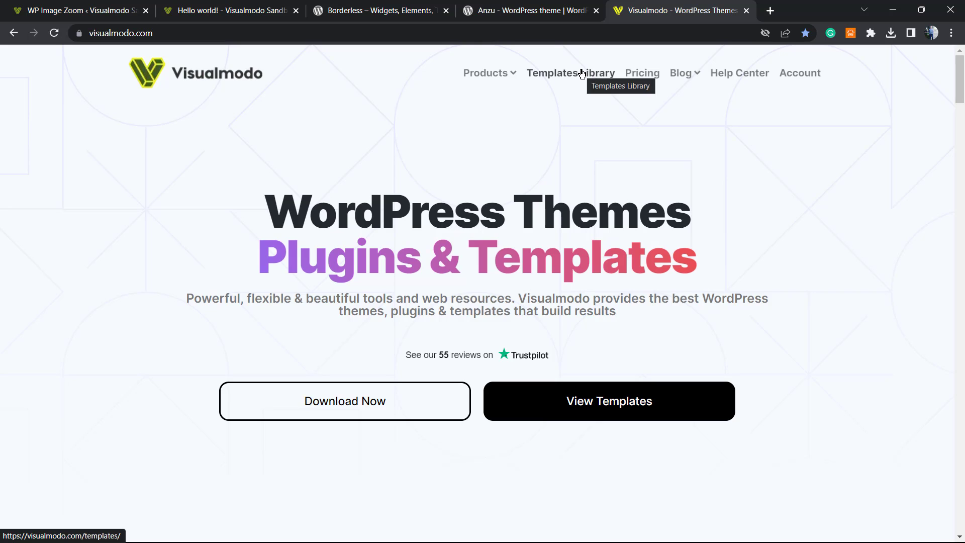
Browse the Templates Library's ready-made designs such as Bakery, Resort and Pharmacy
left_click(570, 72)
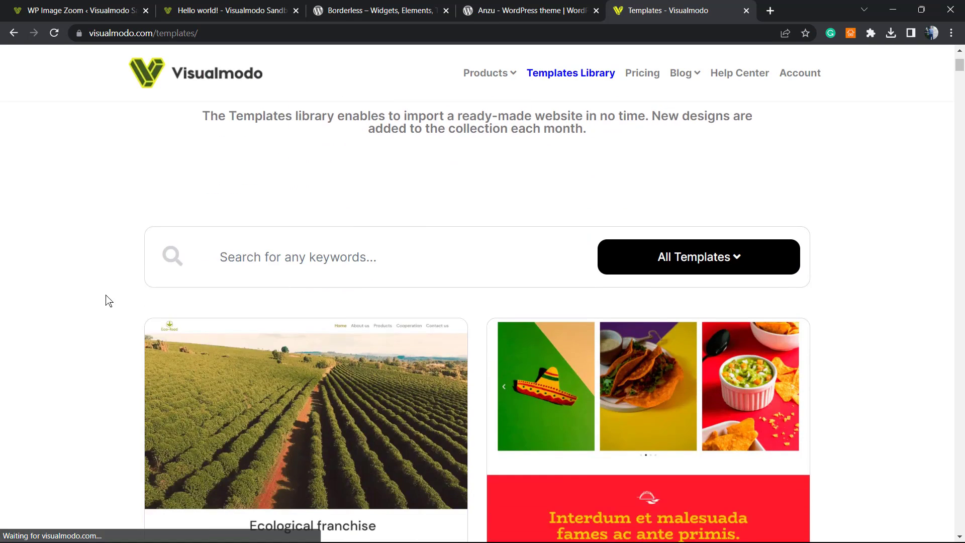
scroll("down", 3)
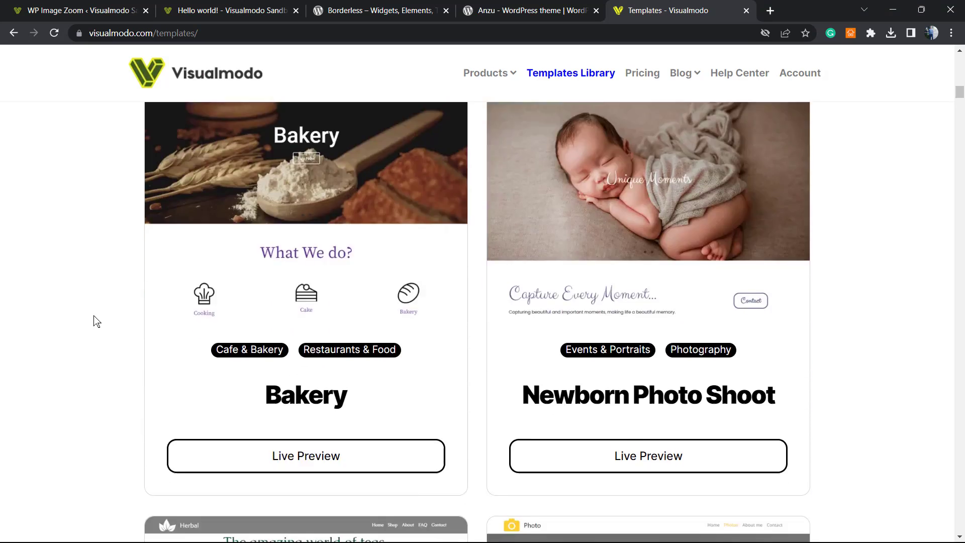
scroll("down", 3)
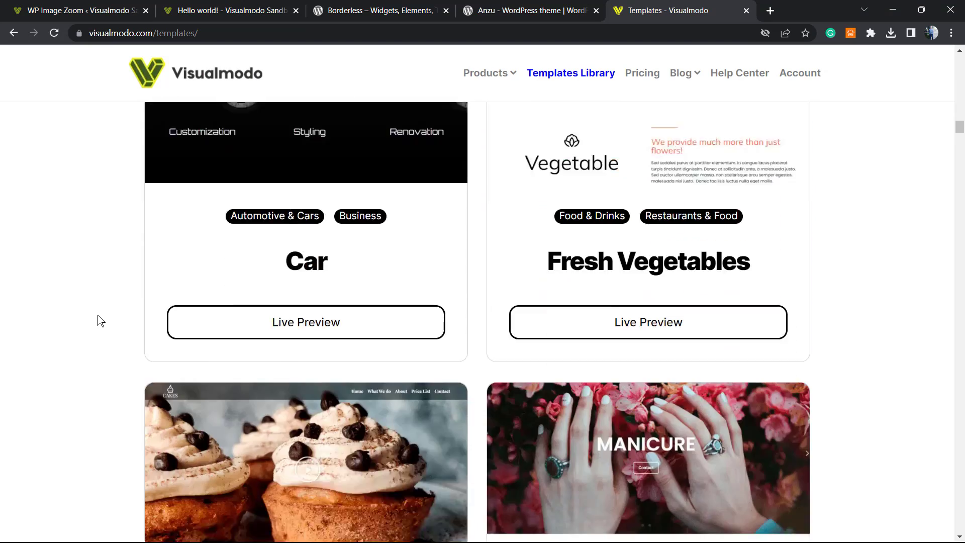
scroll("down", 3)
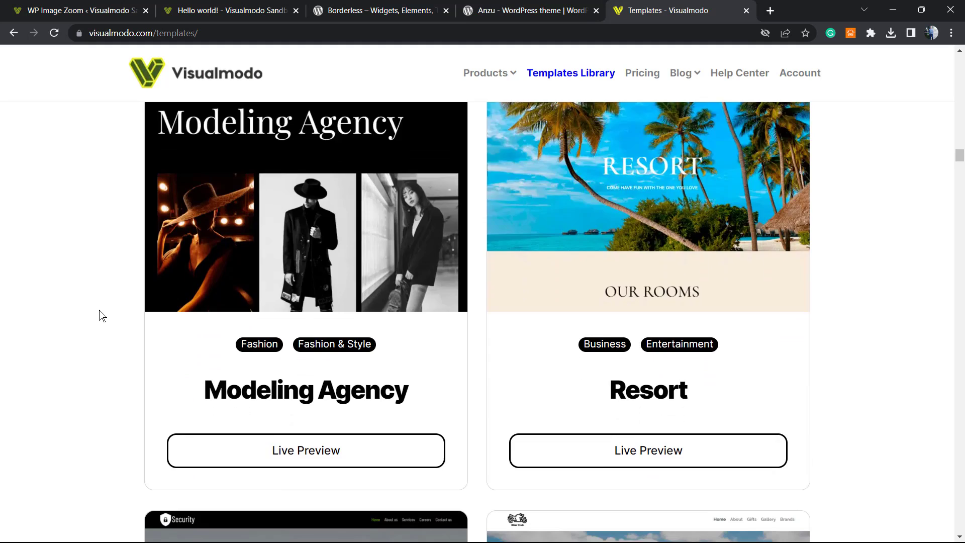
scroll("down", 3)
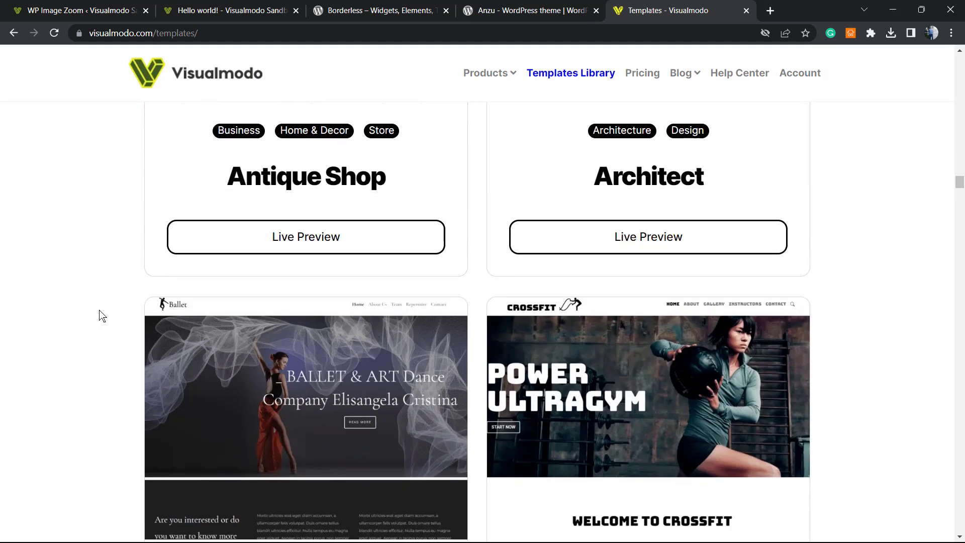
scroll("down", 3)
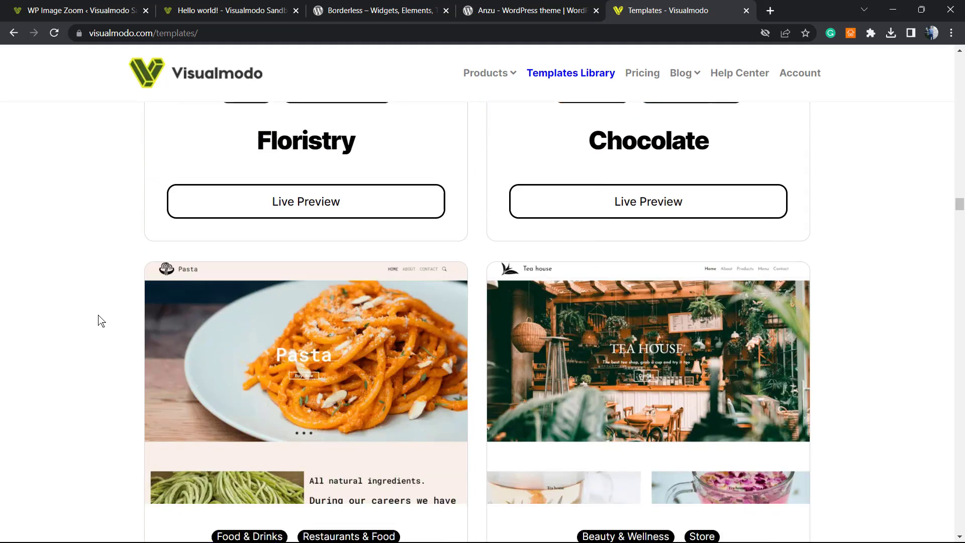
scroll("down", 3)
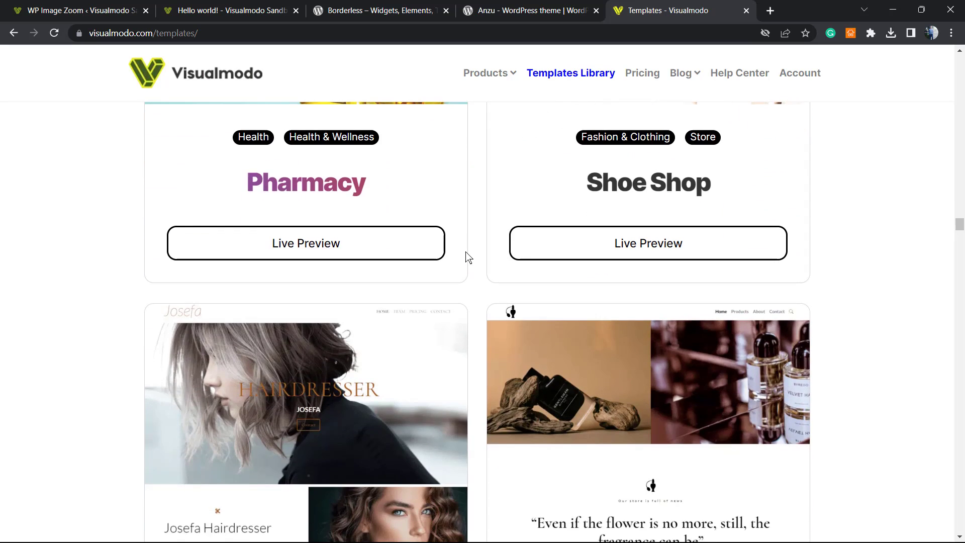